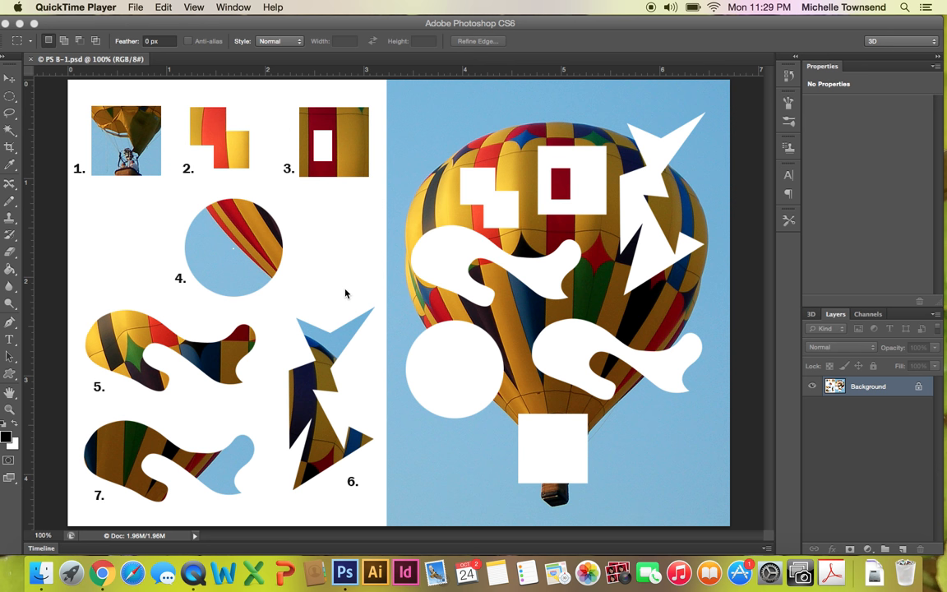
pyautogui.moveTo(179, 168)
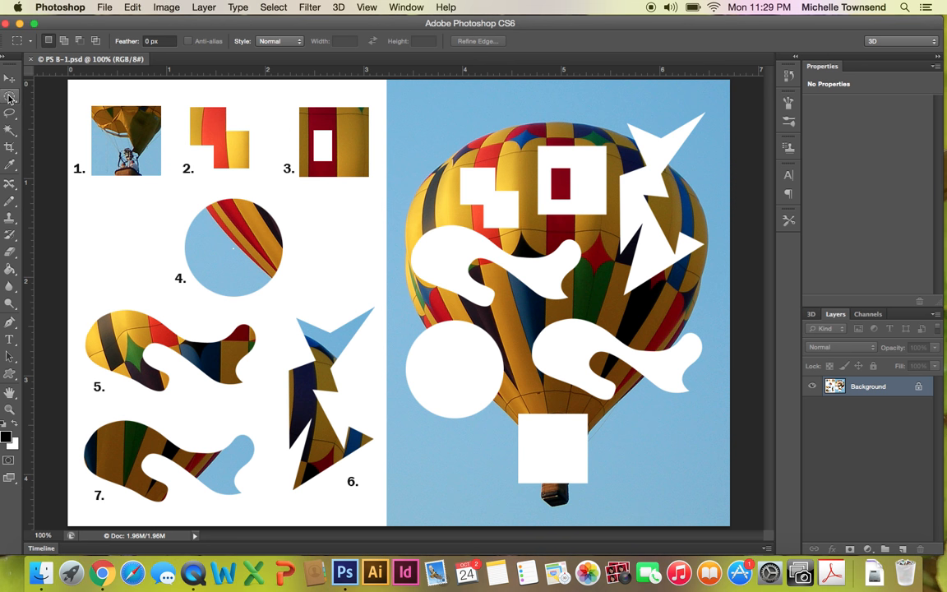
pyautogui.moveTo(10, 99)
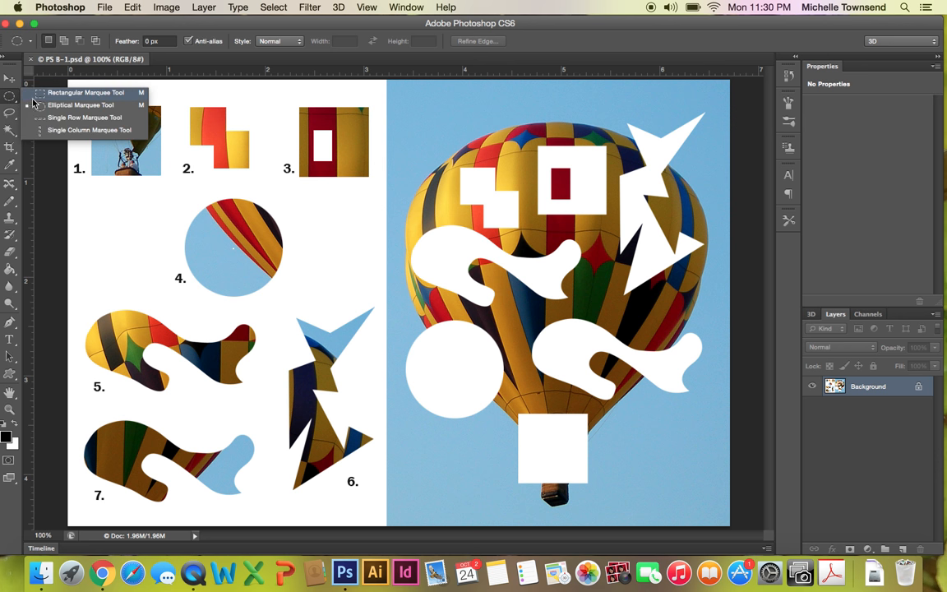
pyautogui.moveTo(46, 100)
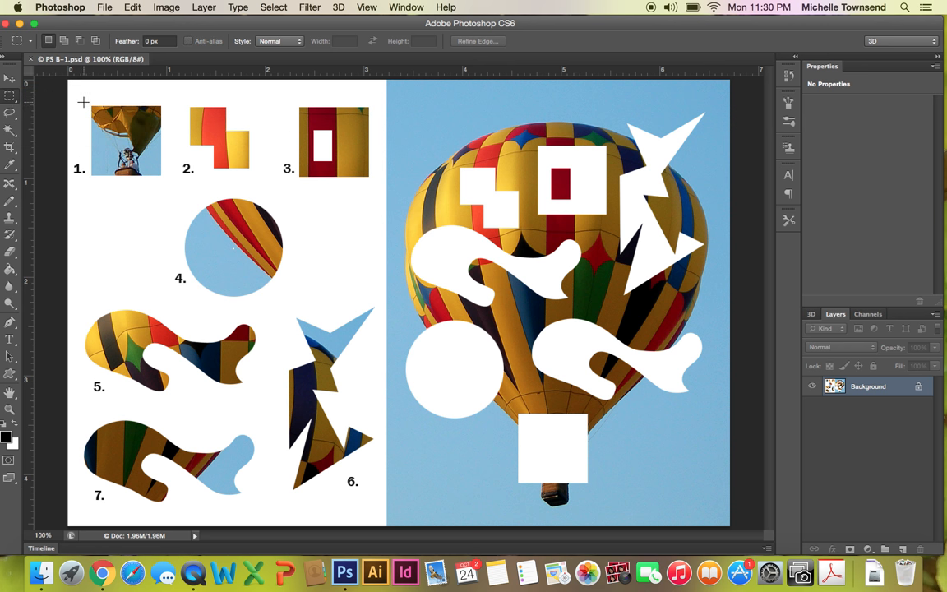
pyautogui.moveTo(90, 105)
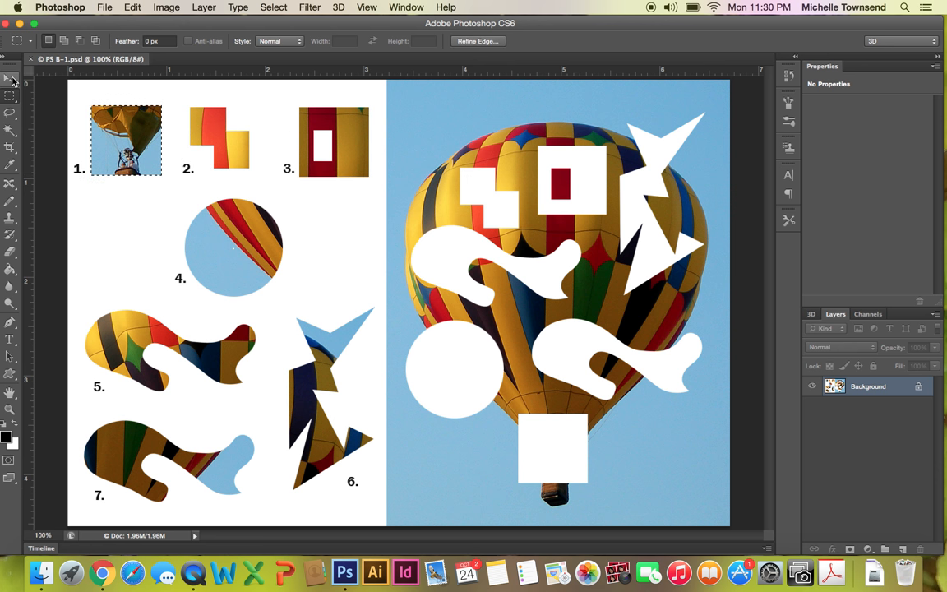
pyautogui.moveTo(10, 79)
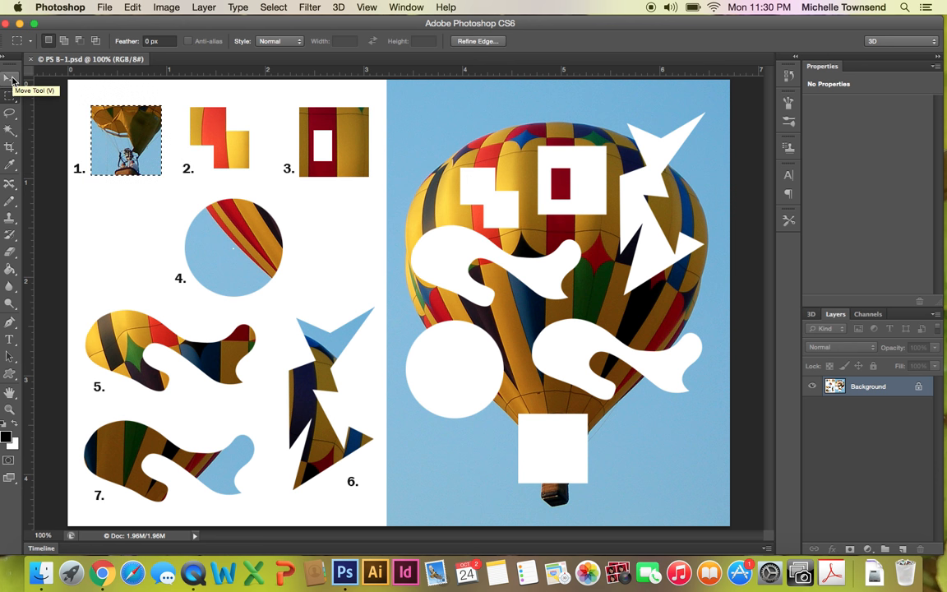
# - Drag piece 1, the basket square, with the Move Tool into the balloon's bottom square hole
pyautogui.click(9, 79)
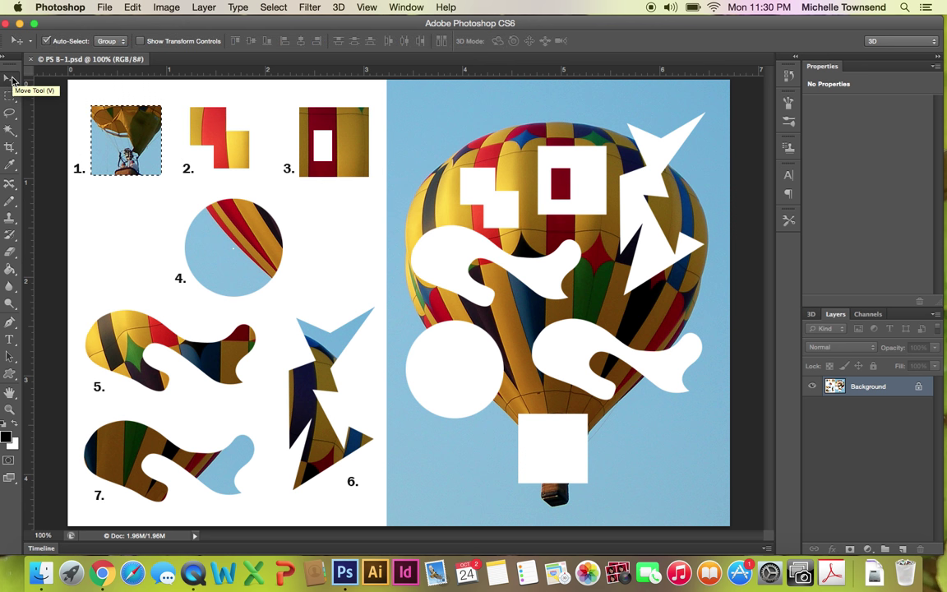
pyautogui.moveTo(144, 144)
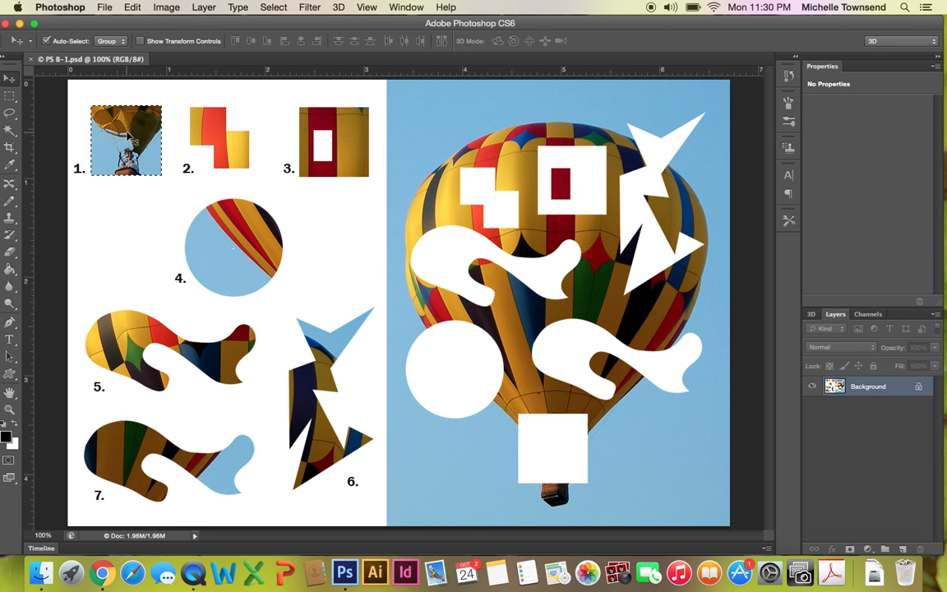
pyautogui.moveTo(125, 140); pyautogui.dragTo(435, 316)
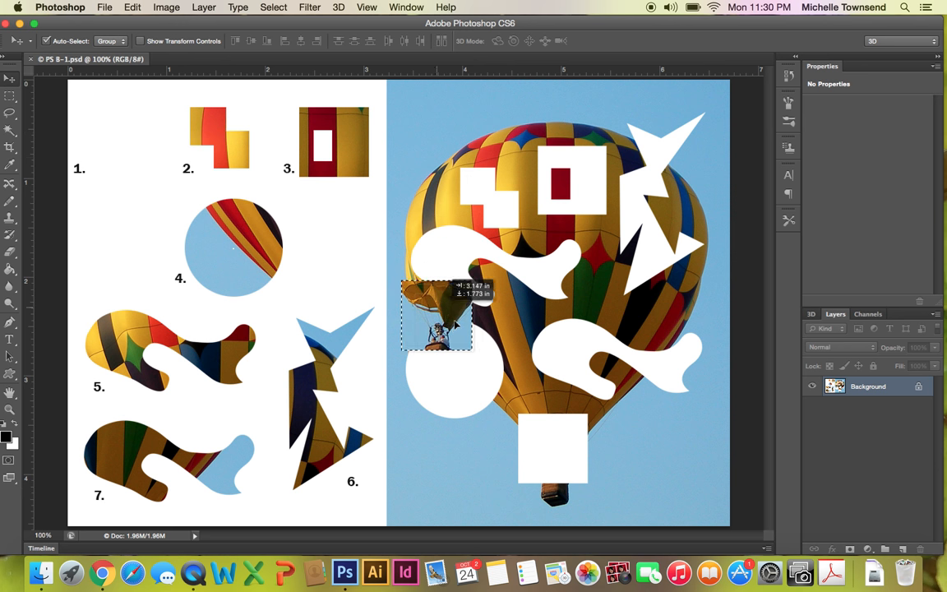
pyautogui.moveTo(436, 316); pyautogui.dragTo(506, 408)
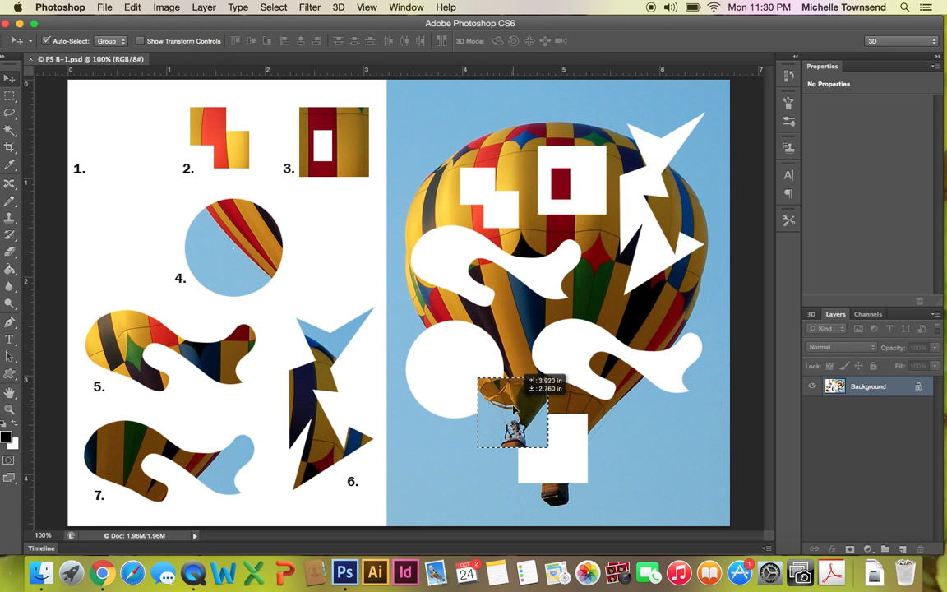
pyautogui.moveTo(512, 414); pyautogui.dragTo(559, 447)
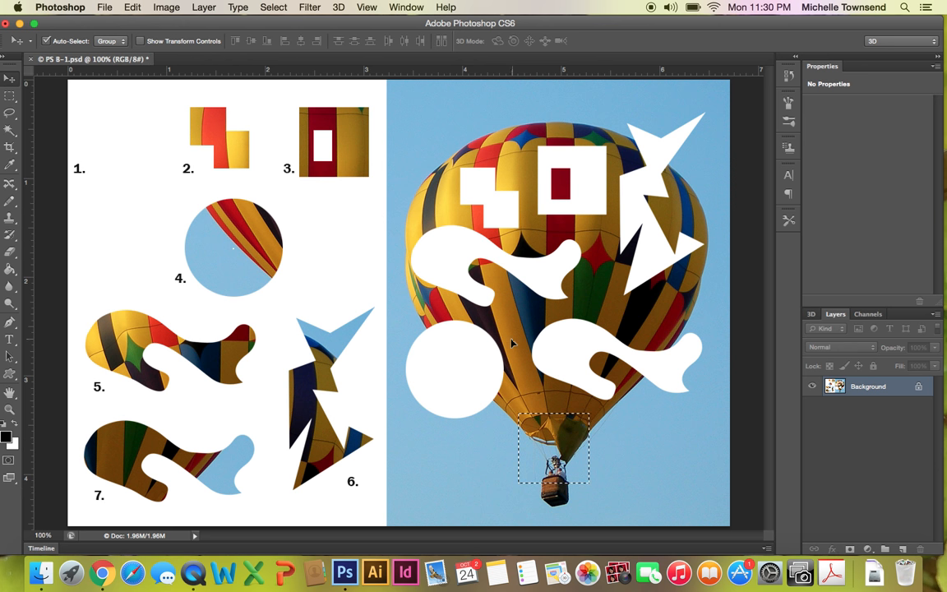
pyautogui.moveTo(634, 433)
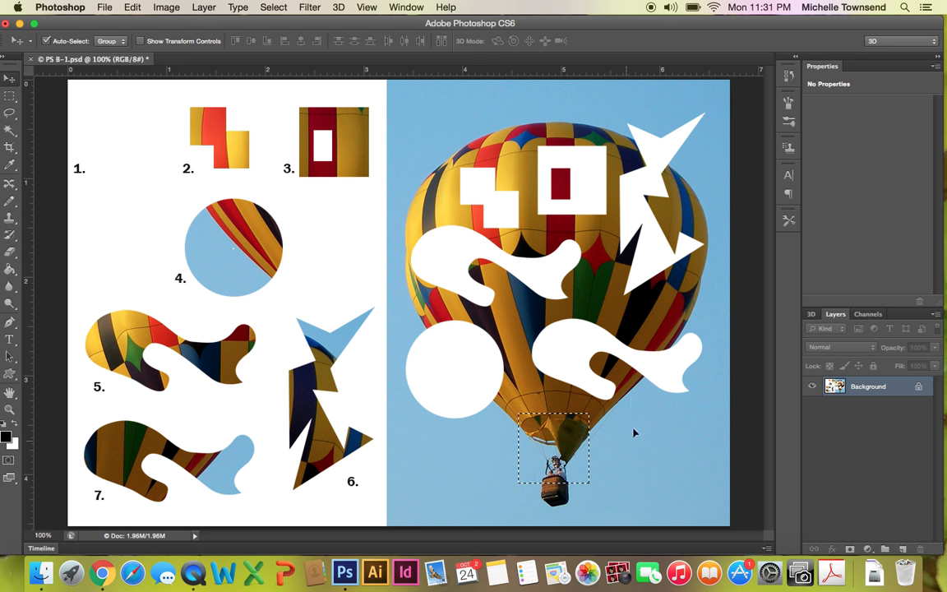
pyautogui.moveTo(461, 234)
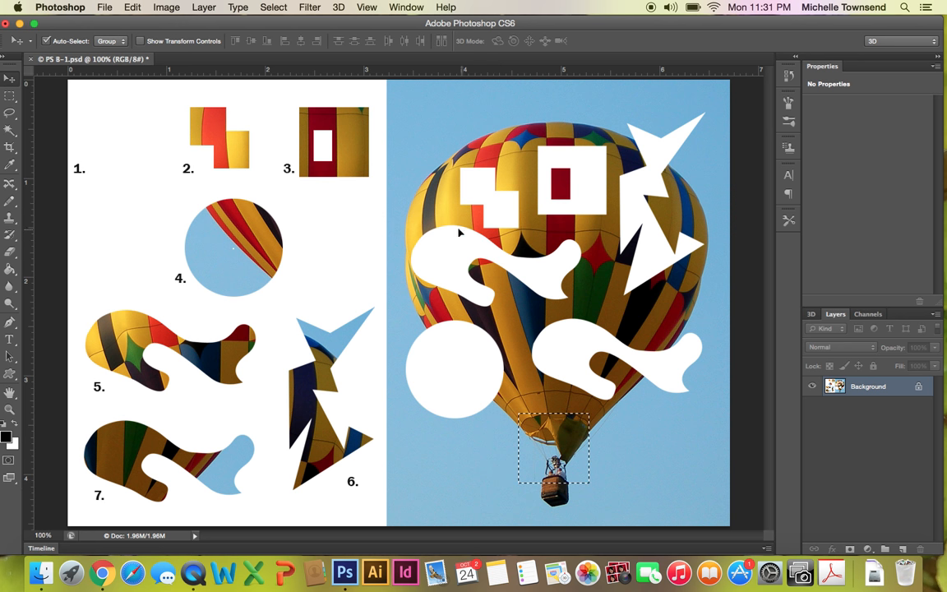
pyautogui.moveTo(368, 202)
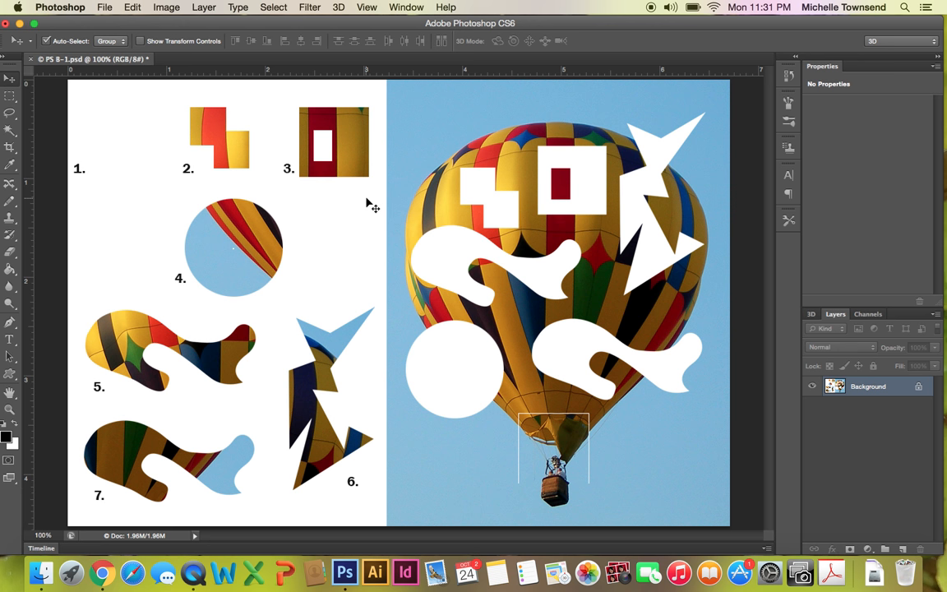
pyautogui.moveTo(72, 109)
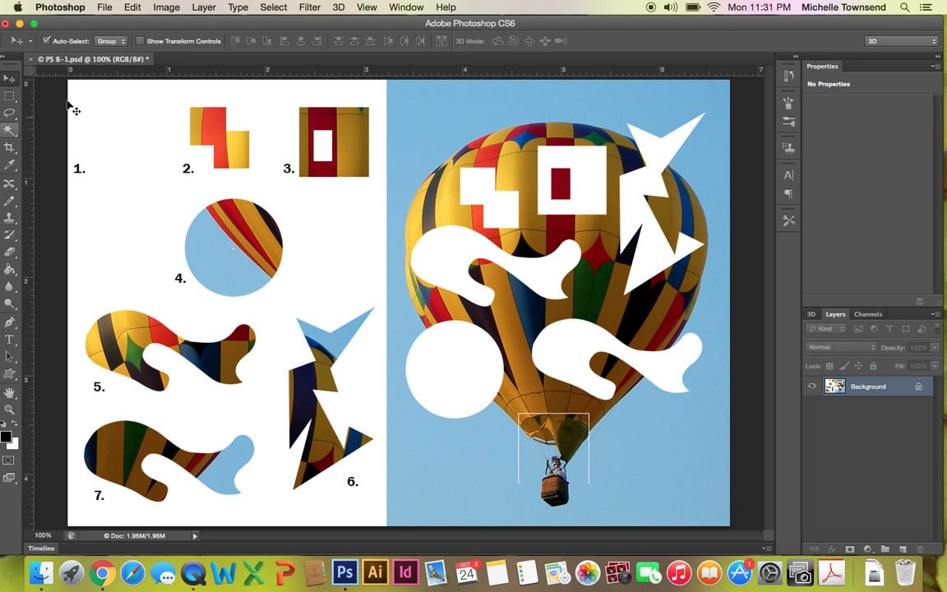
pyautogui.moveTo(215, 119)
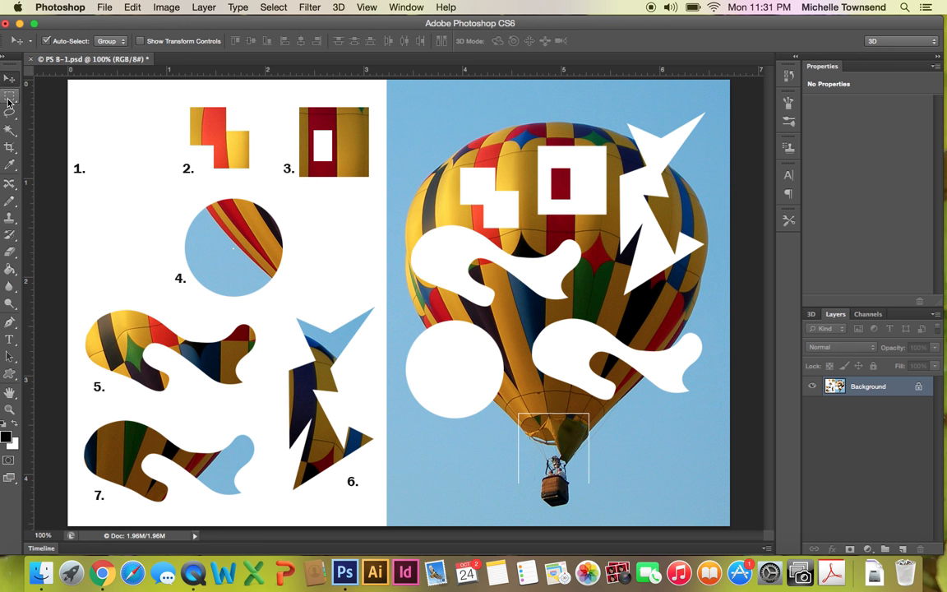
pyautogui.moveTo(10, 105)
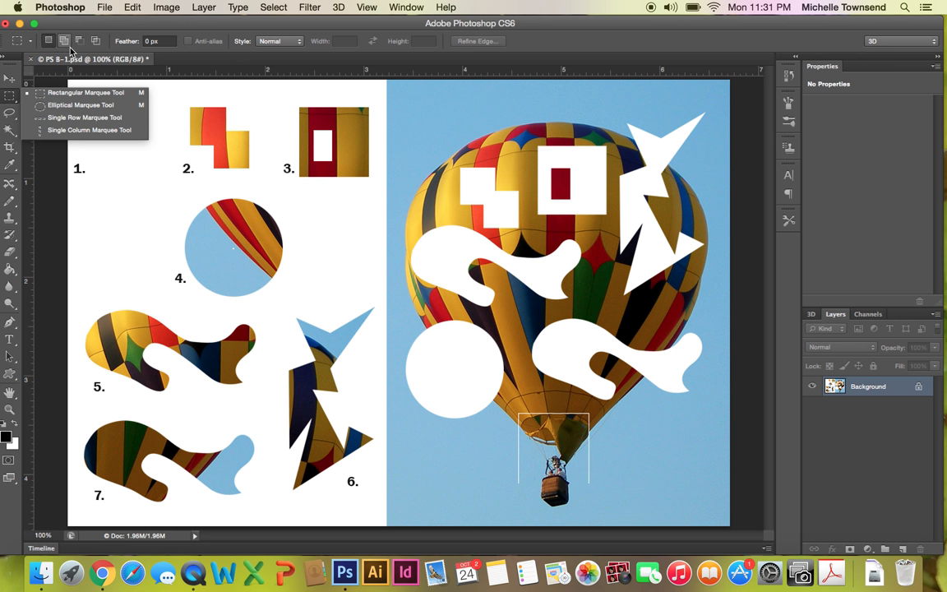
pyautogui.moveTo(68, 48)
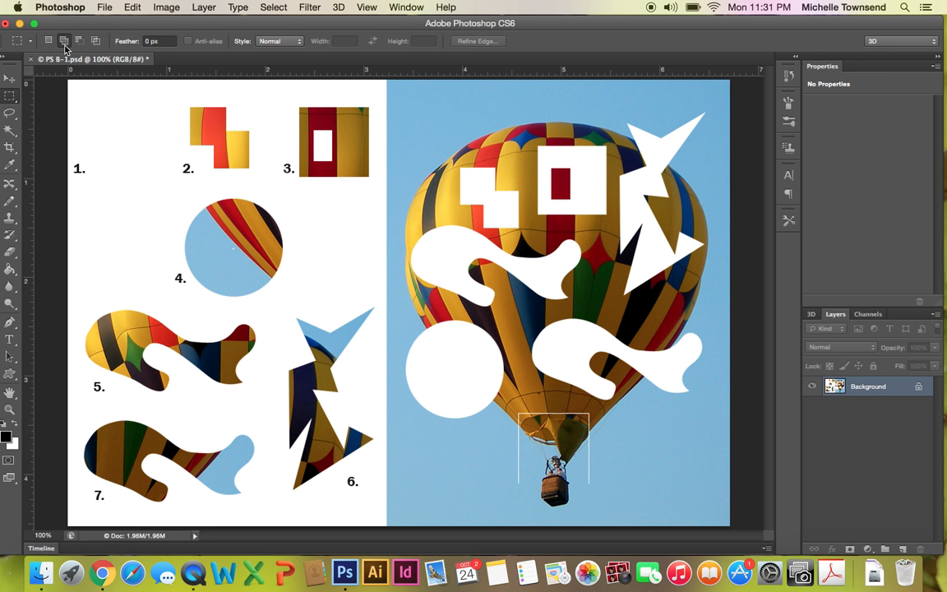
pyautogui.moveTo(191, 112)
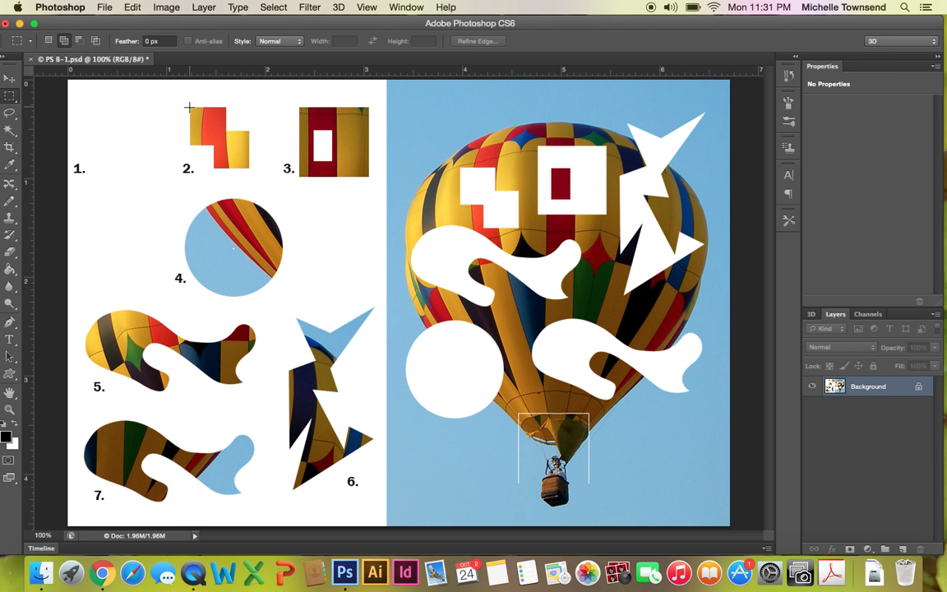
# - Enclose piece 2's upper and lower blocks with added rectangular marquee selections, ready to move
pyautogui.moveTo(189, 107); pyautogui.dragTo(207, 128)
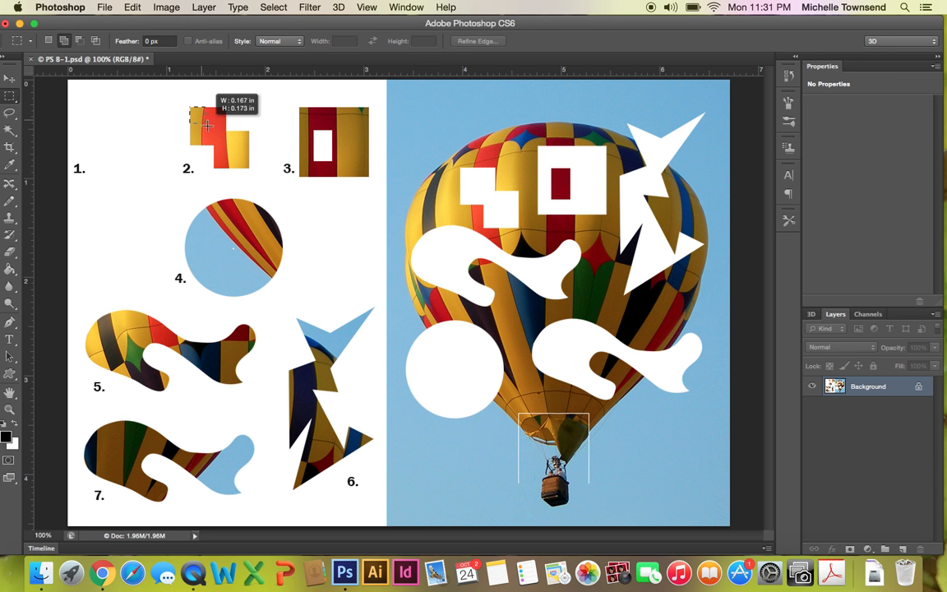
pyautogui.moveTo(206, 124); pyautogui.dragTo(227, 146)
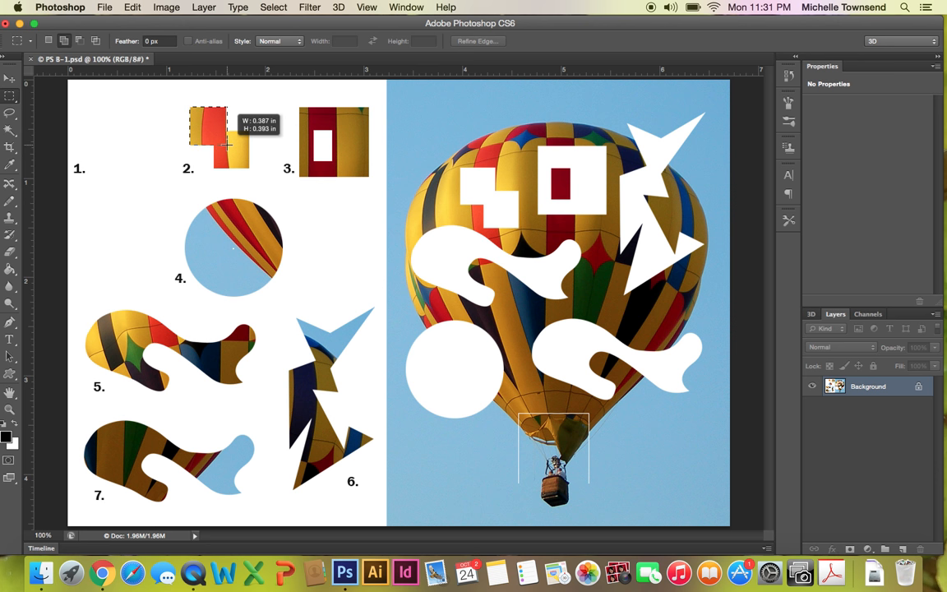
pyautogui.moveTo(227, 146); pyautogui.dragTo(227, 146)
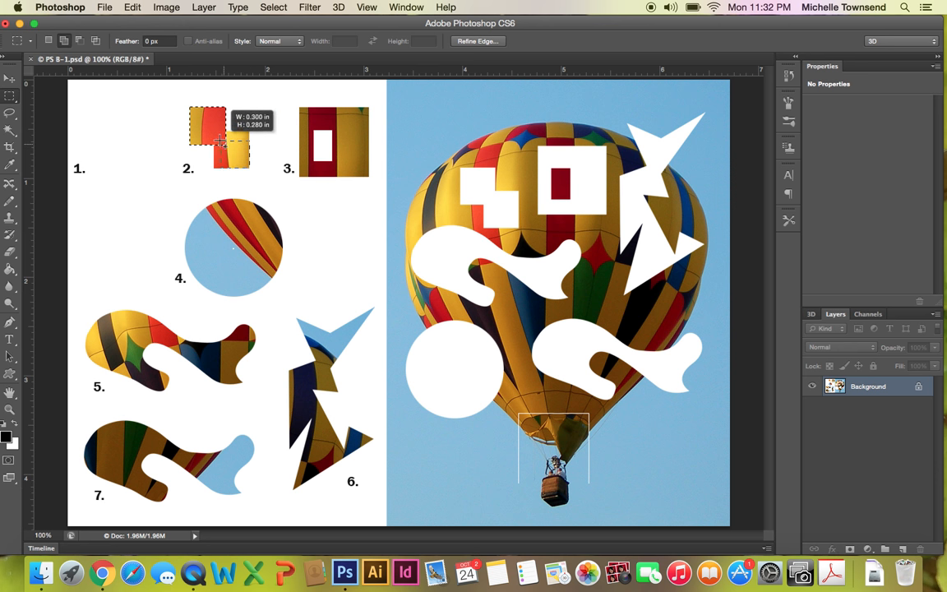
pyautogui.moveTo(222, 145); pyautogui.dragTo(212, 131)
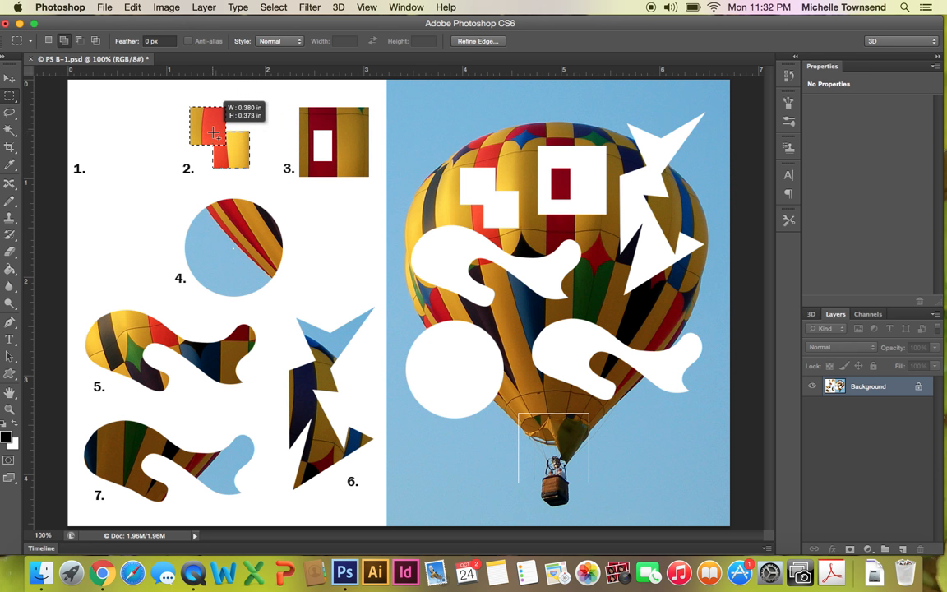
pyautogui.moveTo(216, 135); pyautogui.dragTo(212, 135)
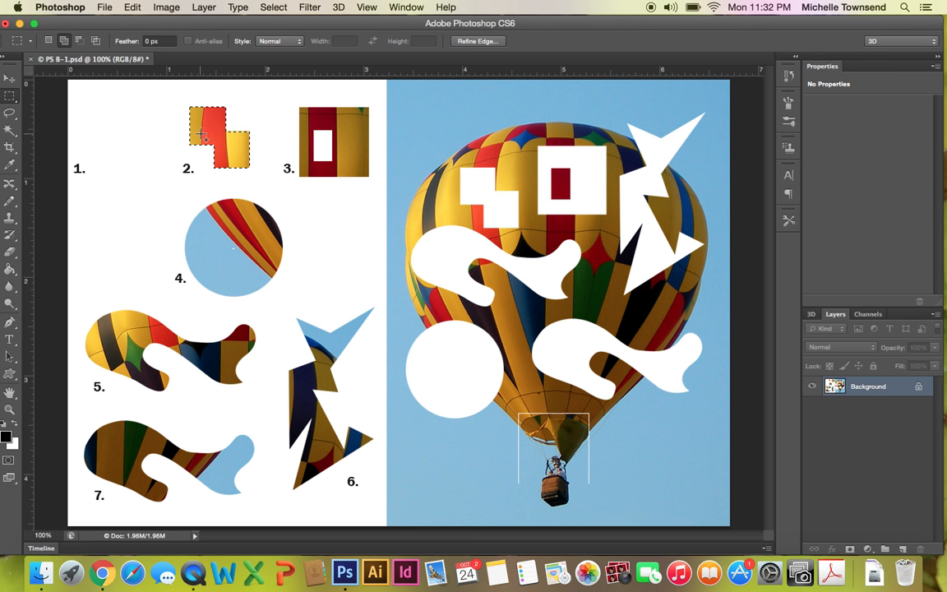
pyautogui.click(10, 79)
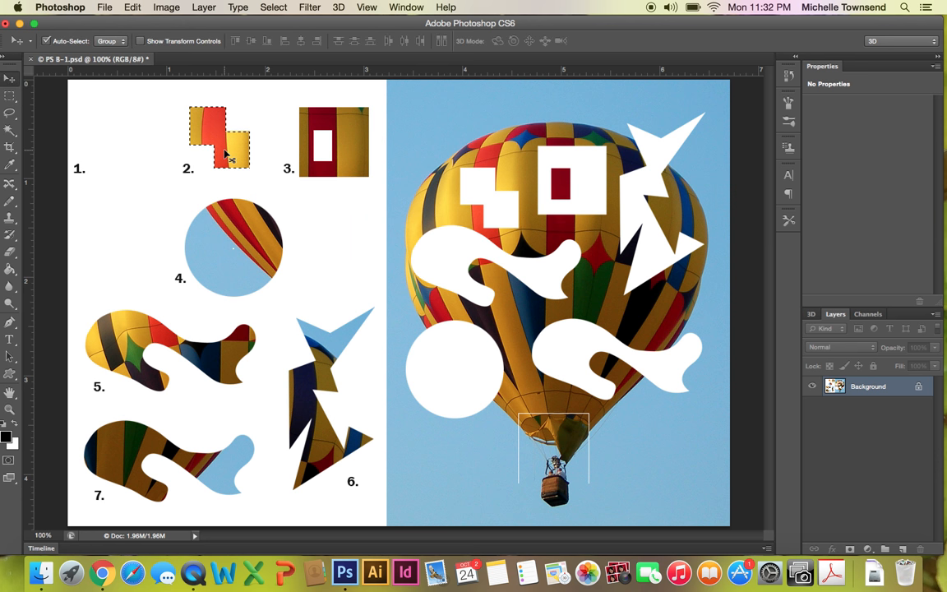
# - Drag piece 2 into the stepped hole at the balloon's upper left
pyautogui.moveTo(217, 135); pyautogui.dragTo(485, 201)
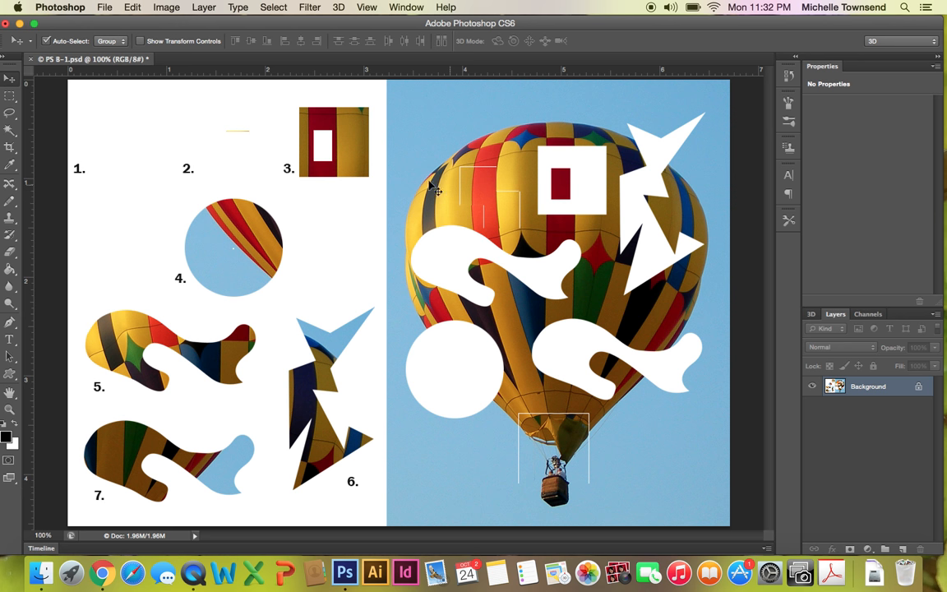
pyautogui.moveTo(345, 118)
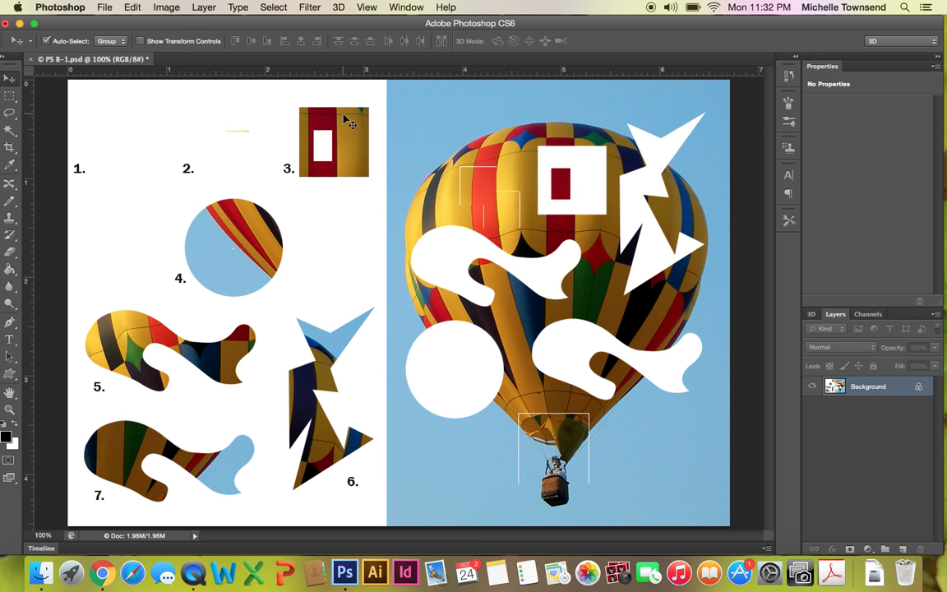
# - Select piece 3 with a rectangular marquee and move it into its rectangular hole near the balloon's top
pyautogui.click(10, 95)
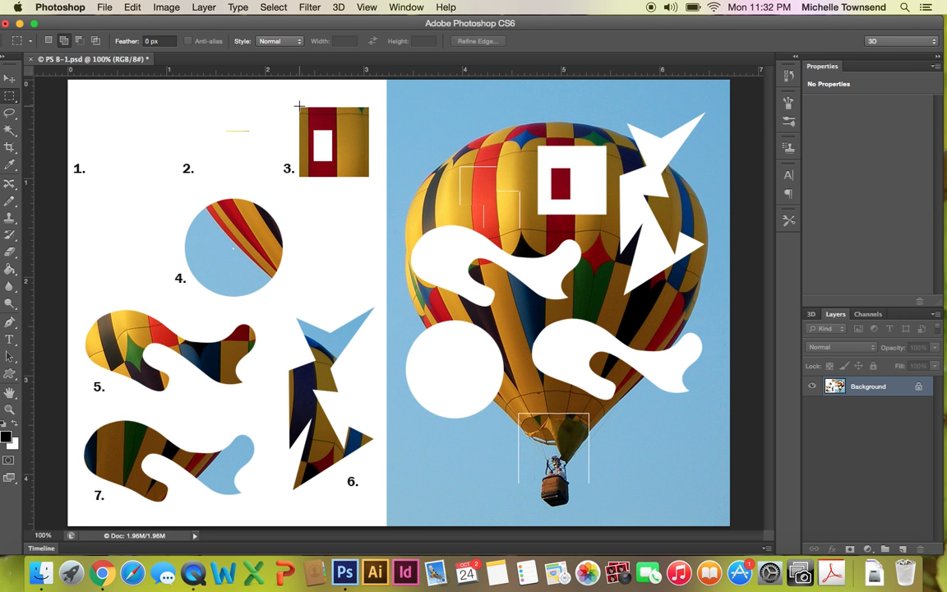
pyautogui.moveTo(299, 109); pyautogui.dragTo(332, 141)
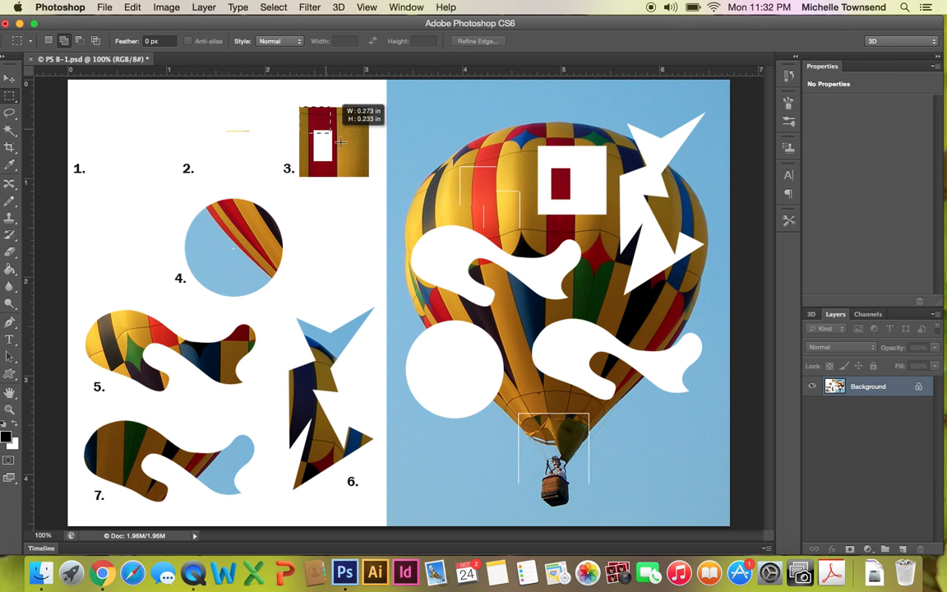
pyautogui.moveTo(342, 141); pyautogui.dragTo(369, 176)
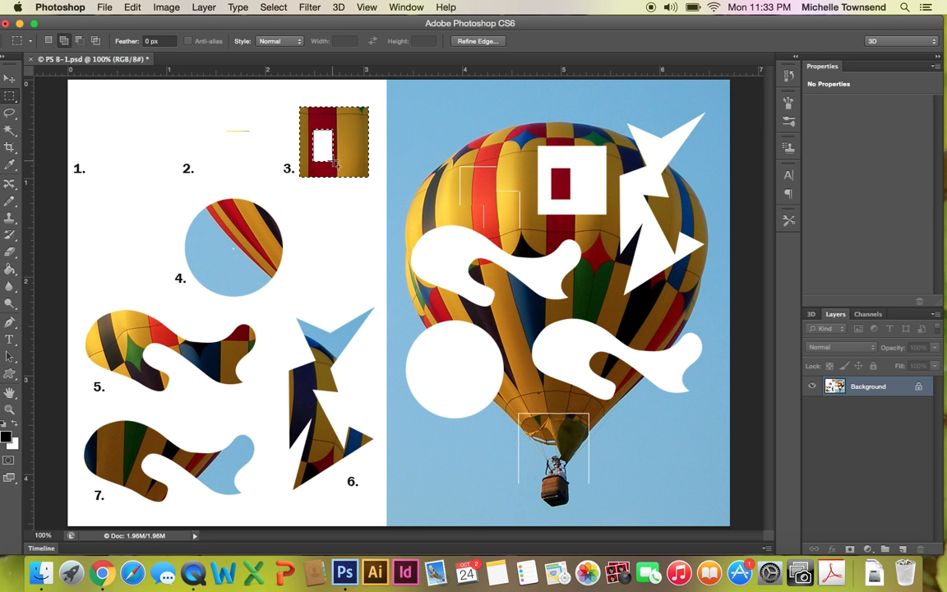
pyautogui.click(10, 80)
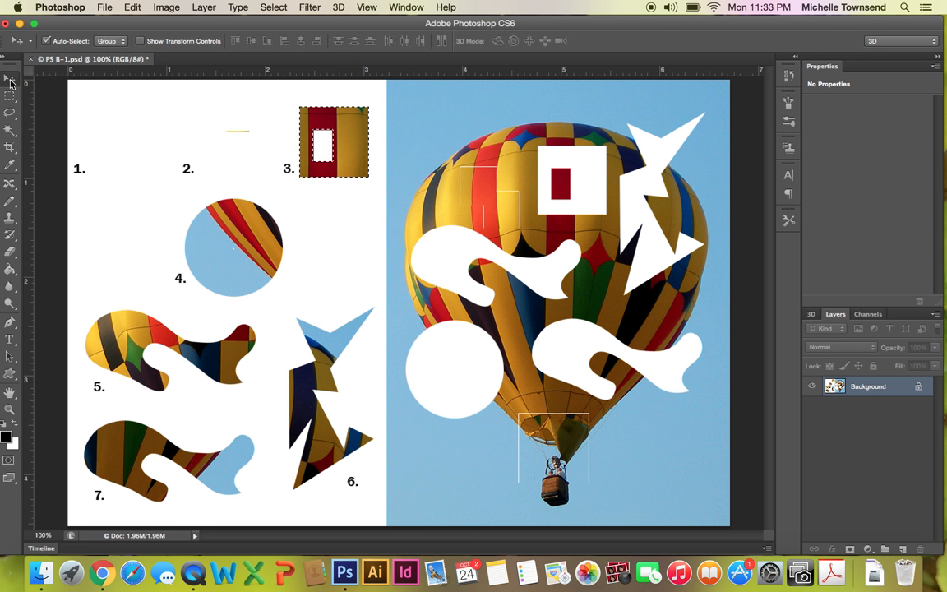
pyautogui.moveTo(332, 141); pyautogui.dragTo(567, 161)
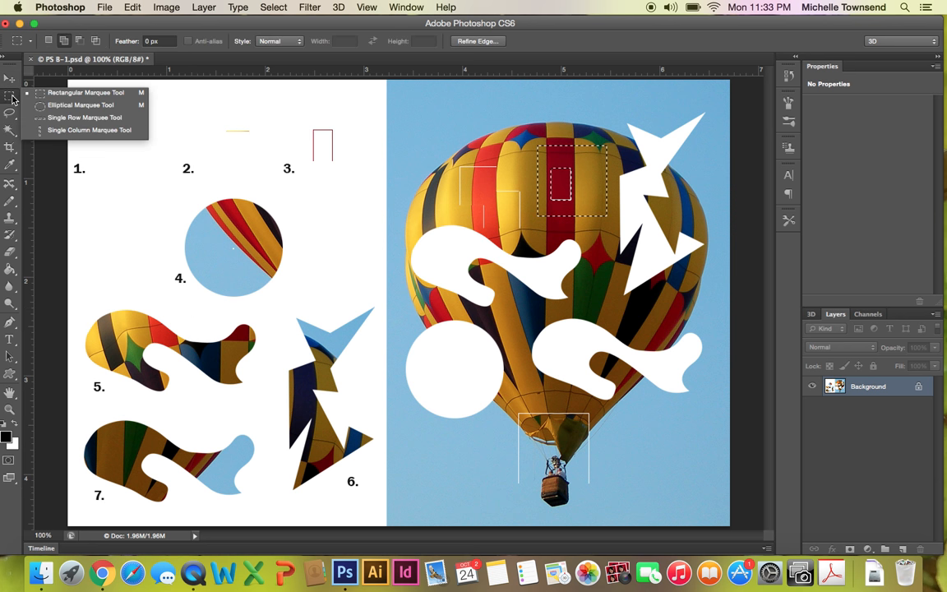
pyautogui.moveTo(81, 105)
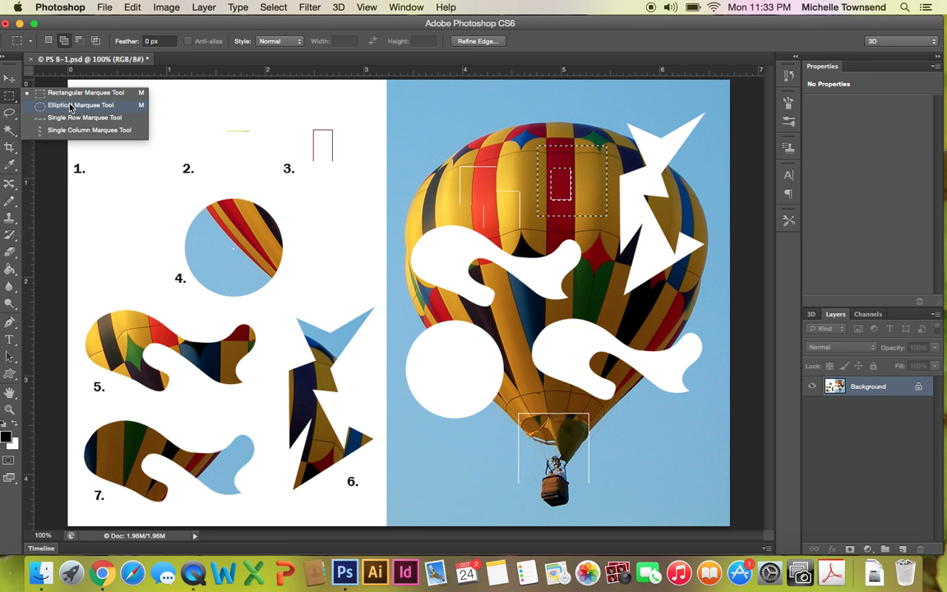
# - Draw a circular Elliptical Marquee selection fitted around round piece 4
pyautogui.click(82, 105)
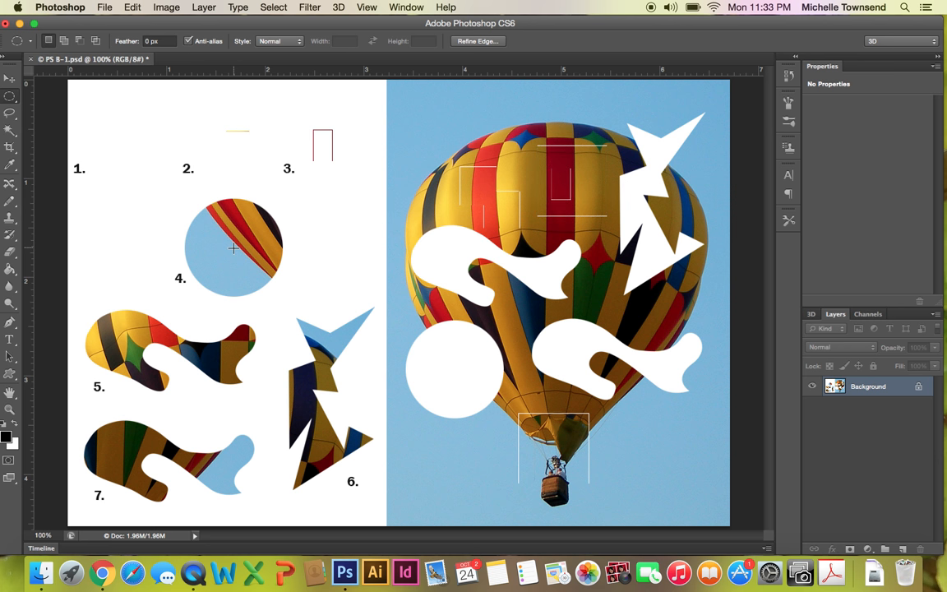
pyautogui.moveTo(233, 248); pyautogui.dragTo(243, 277)
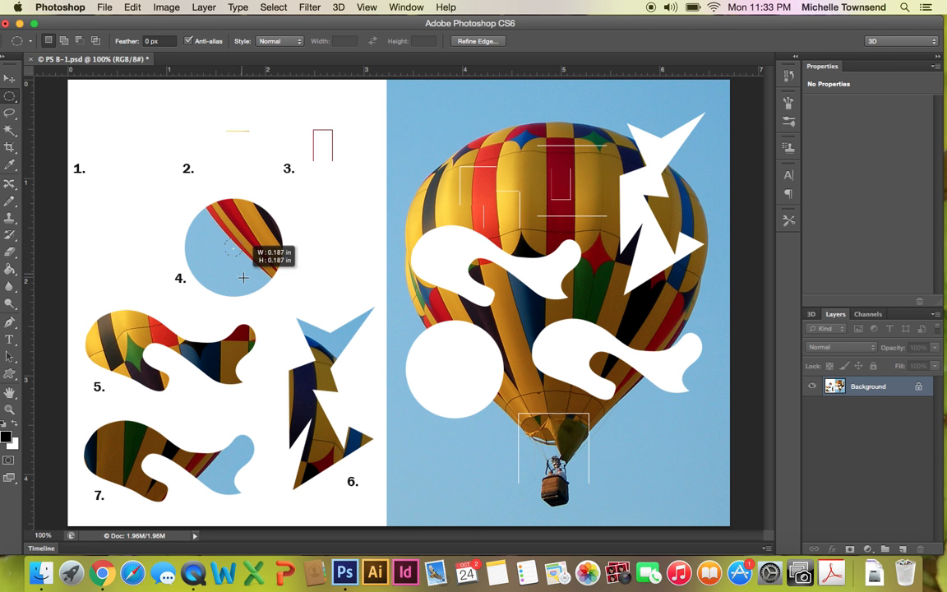
pyautogui.moveTo(243, 277); pyautogui.dragTo(260, 319)
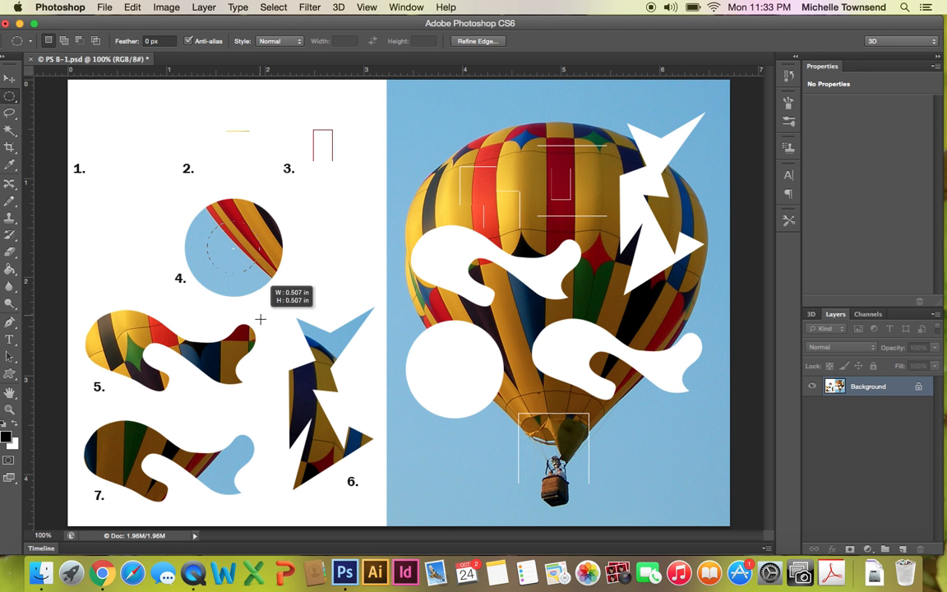
pyautogui.moveTo(260, 319); pyautogui.dragTo(274, 345)
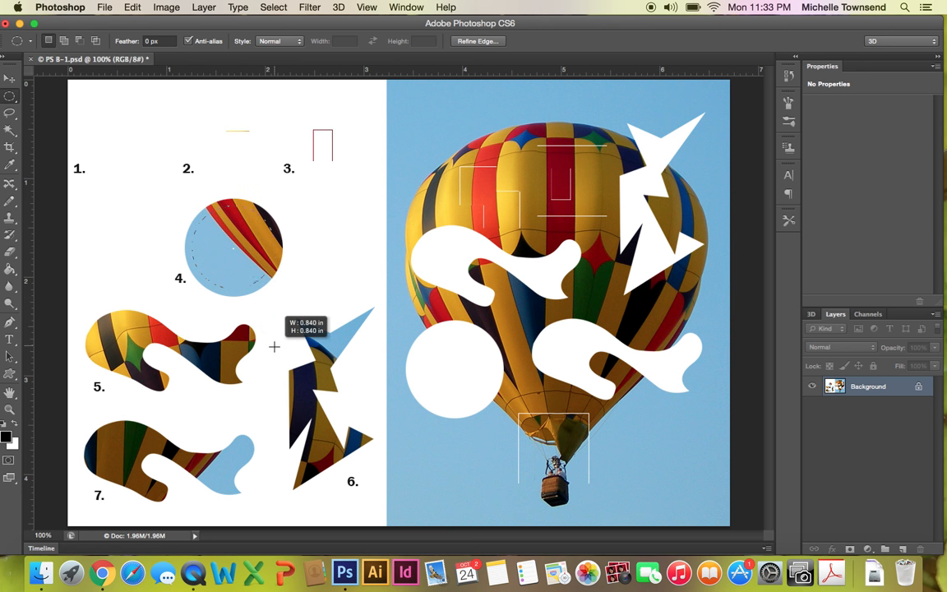
pyautogui.moveTo(274, 347); pyautogui.dragTo(283, 368)
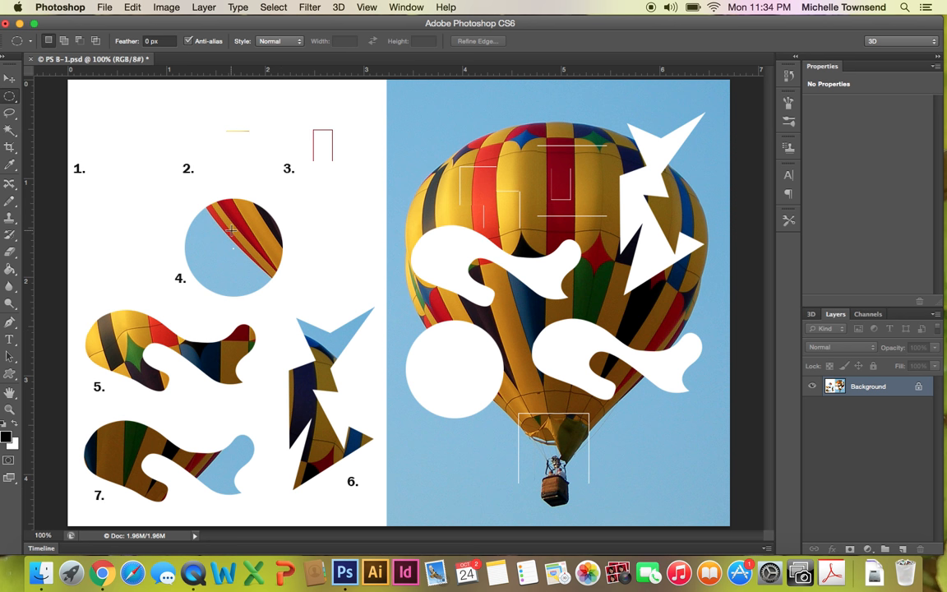
pyautogui.moveTo(230, 247)
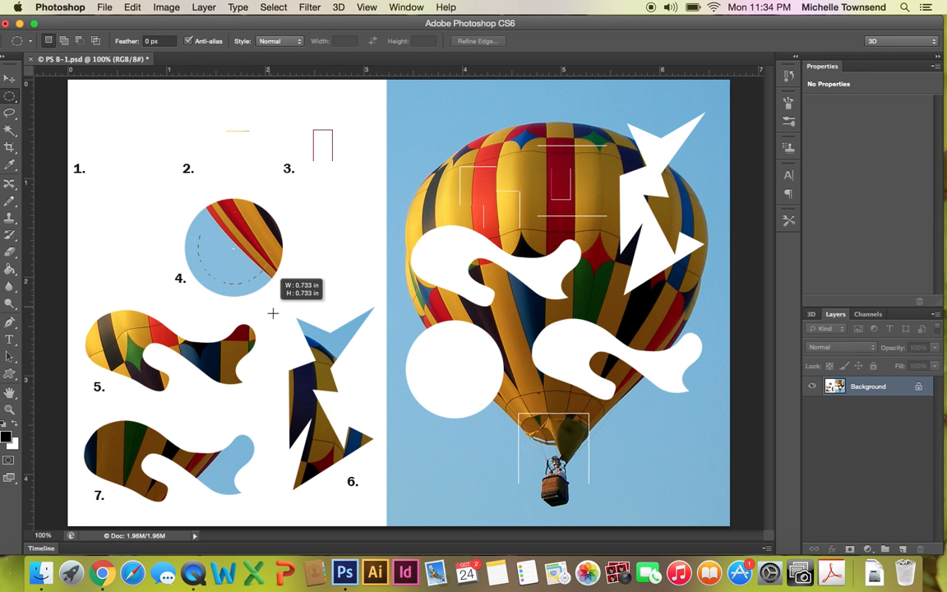
pyautogui.moveTo(273, 312); pyautogui.dragTo(283, 329)
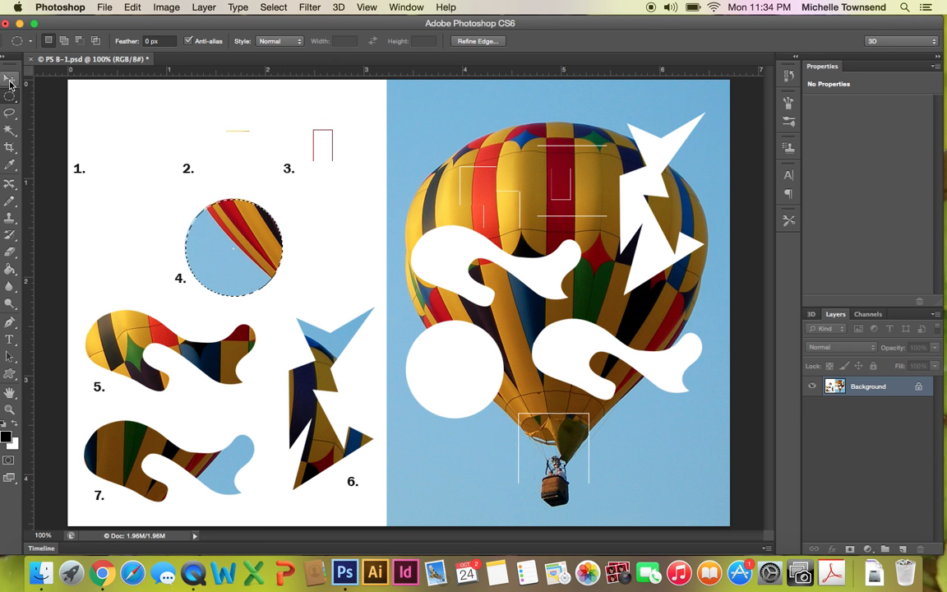
# - Move piece 4, the striped disc, into the round hole on the balloon's left side
pyautogui.click(10, 79)
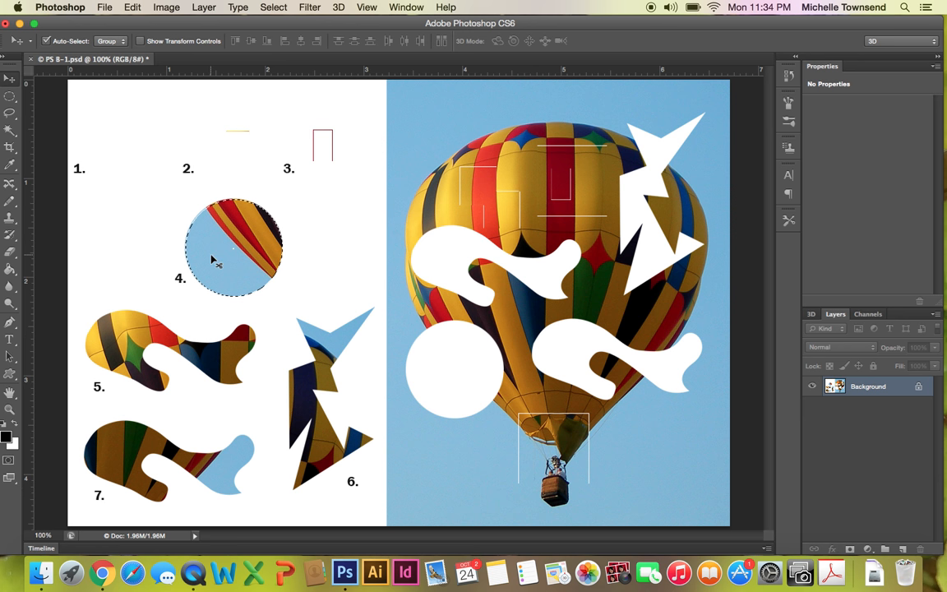
pyautogui.moveTo(233, 247); pyautogui.dragTo(460, 370)
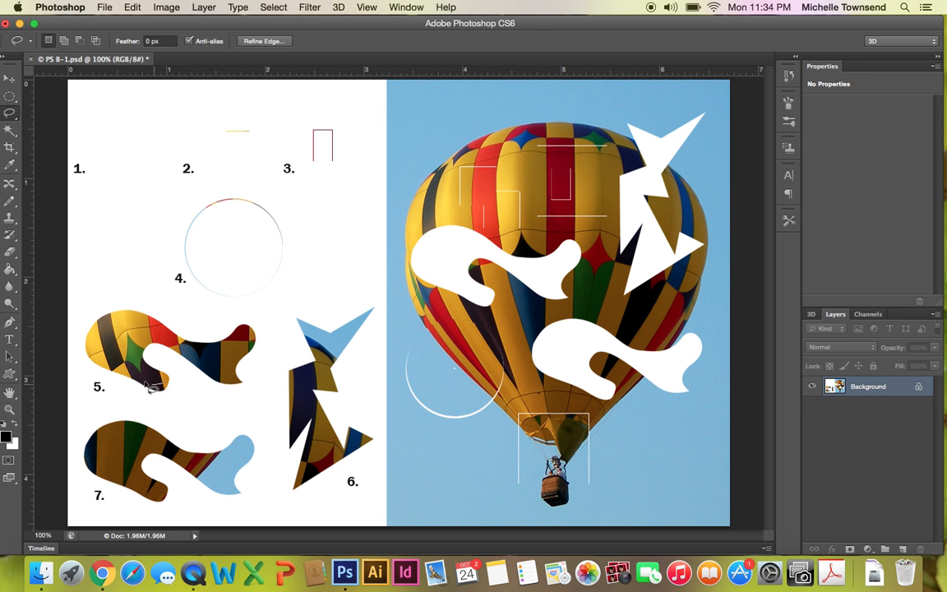
pyautogui.moveTo(135, 381)
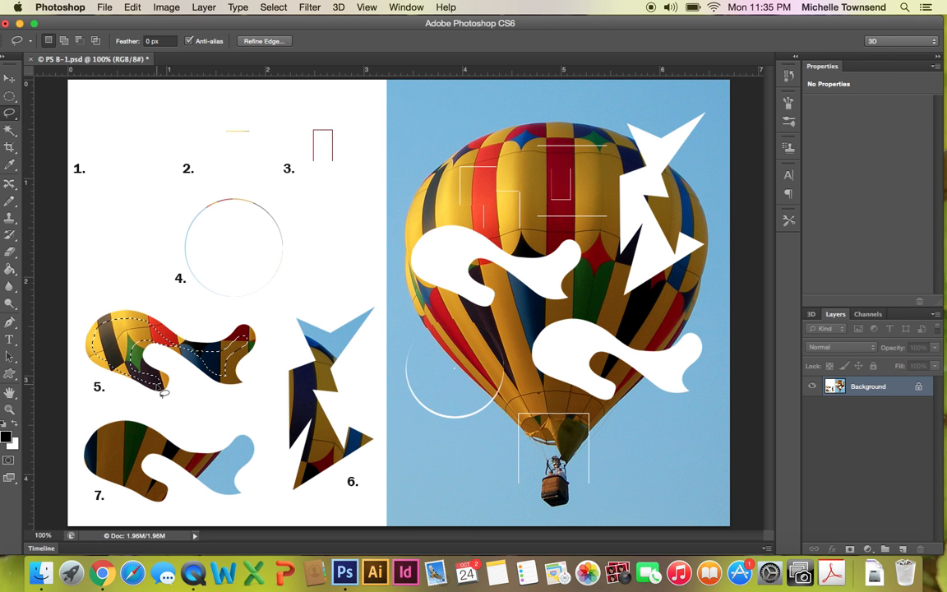
pyautogui.moveTo(240, 400)
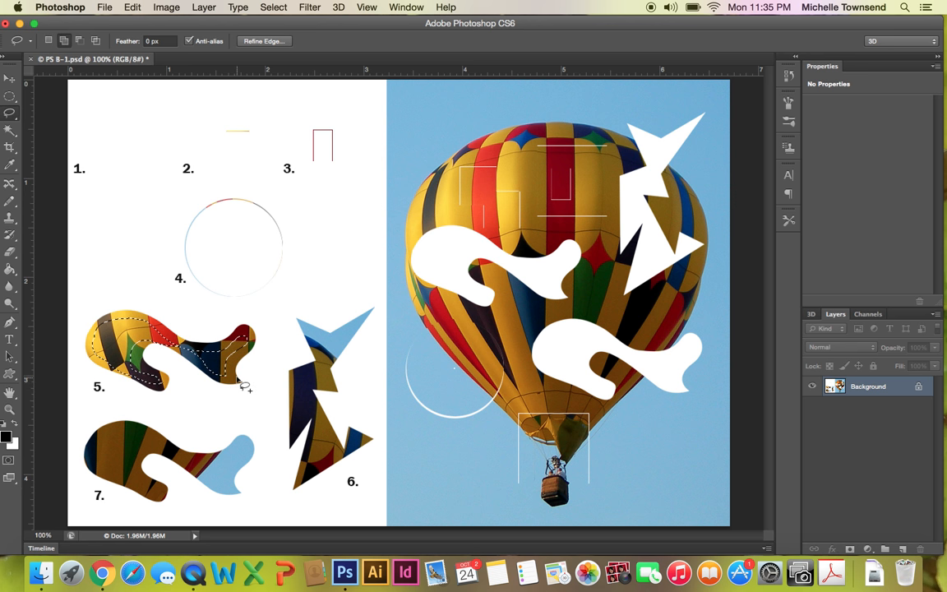
pyautogui.moveTo(247, 375)
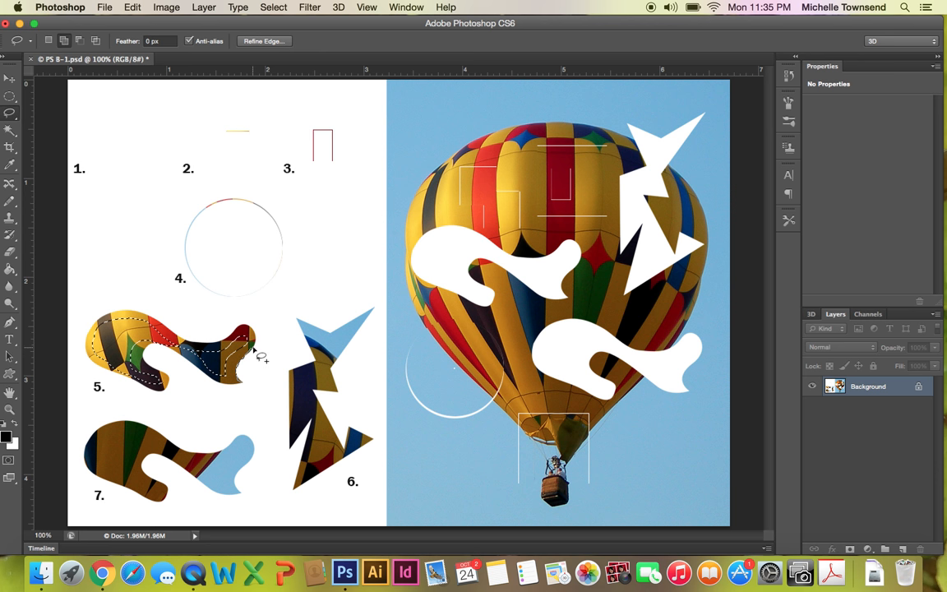
pyautogui.moveTo(250, 337)
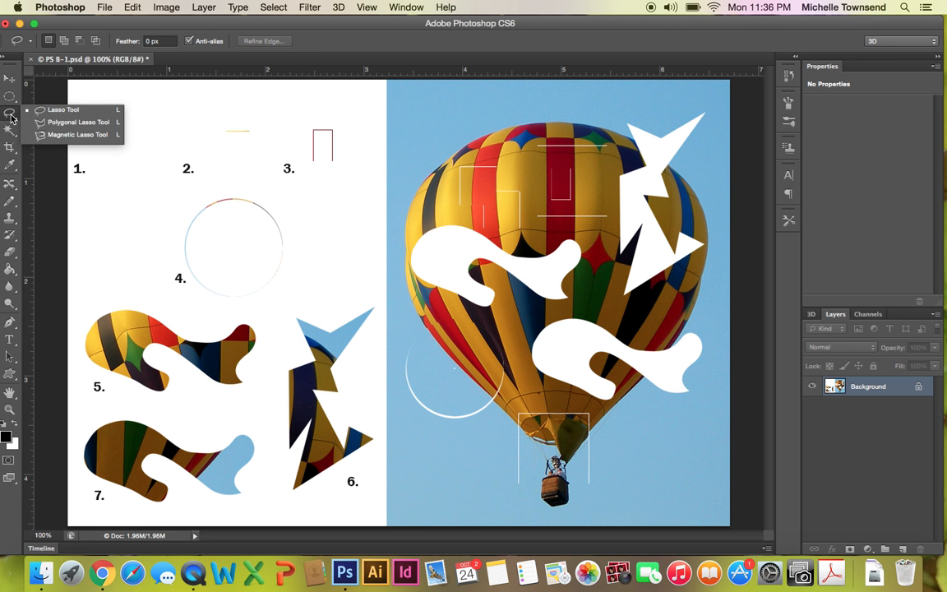
pyautogui.moveTo(33, 122)
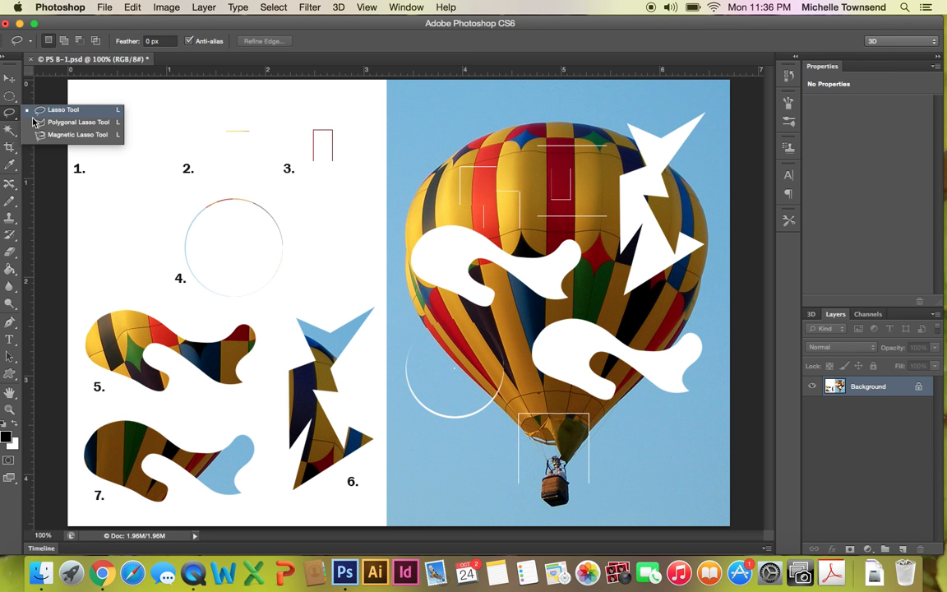
pyautogui.moveTo(44, 138)
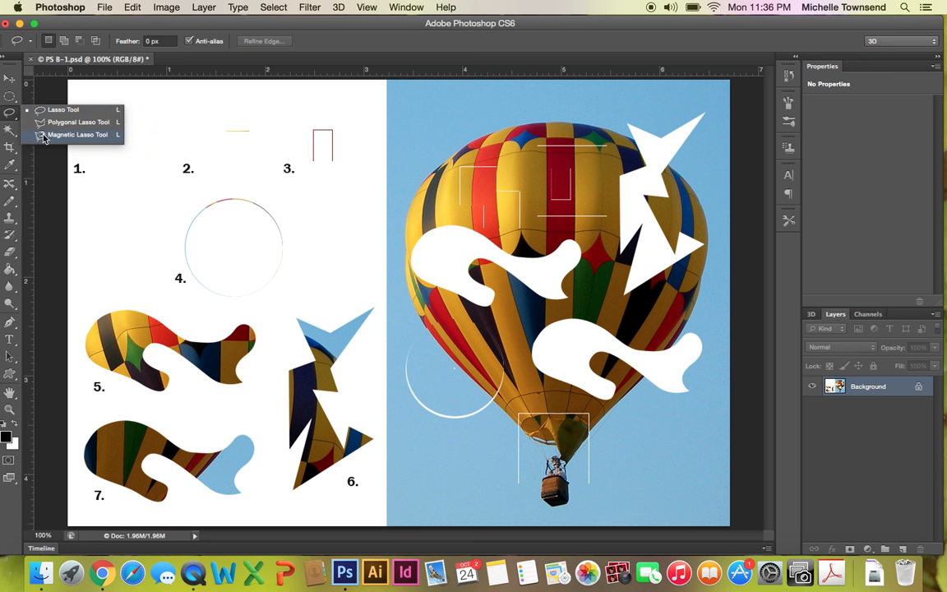
# - Switch to the edge-snapping Magnetic Lasso to trace wavy piece 5
pyautogui.click(78, 135)
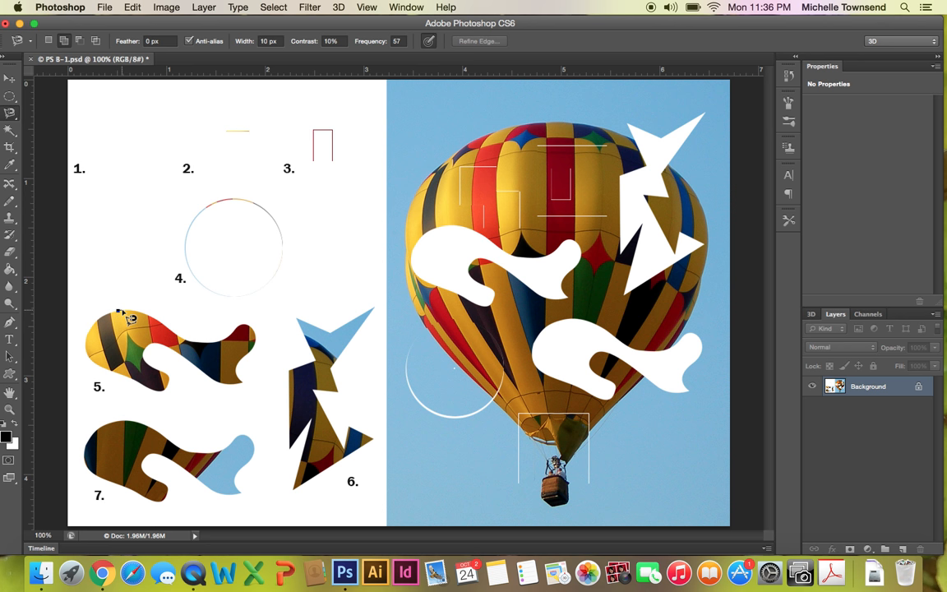
pyautogui.moveTo(151, 320)
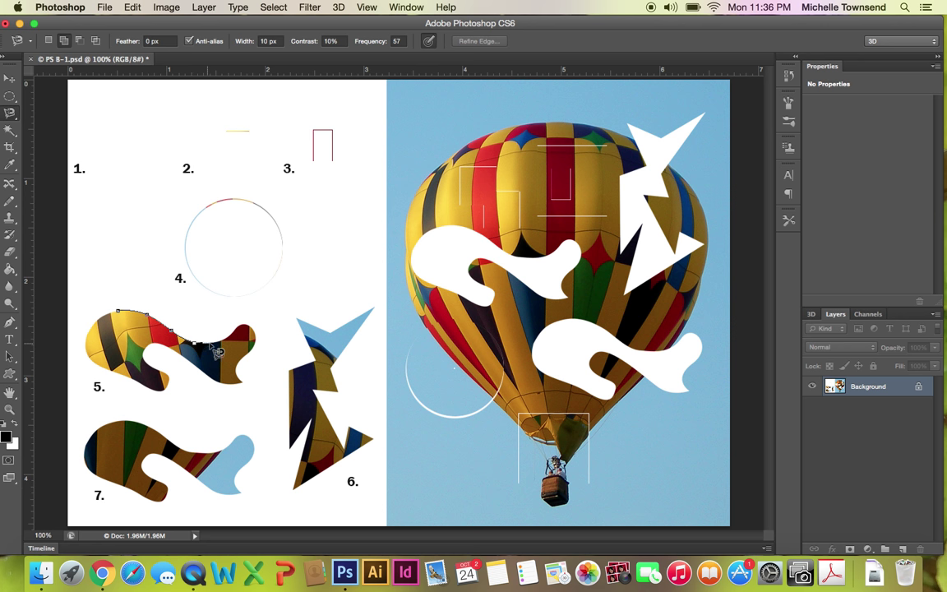
pyautogui.moveTo(233, 349)
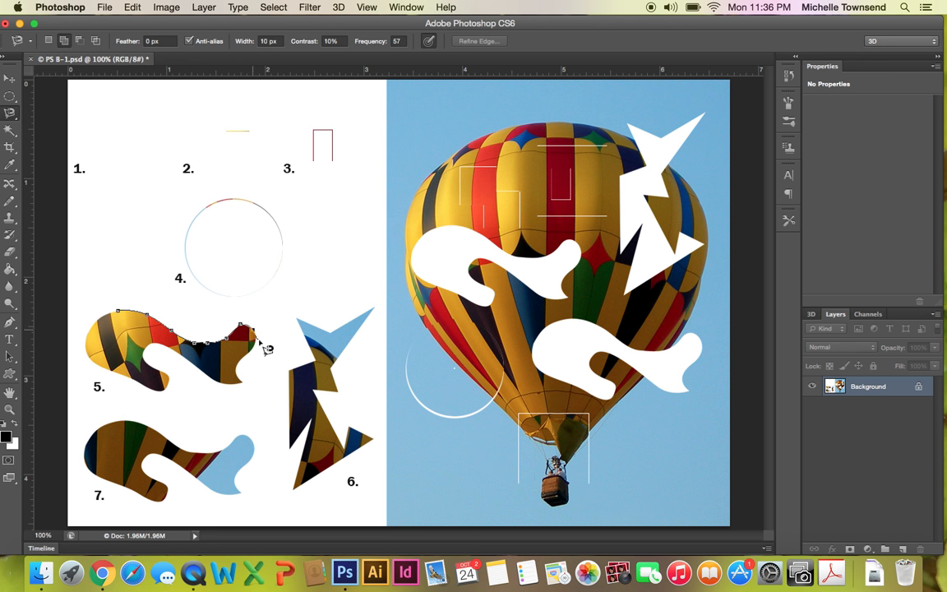
pyautogui.moveTo(261, 354)
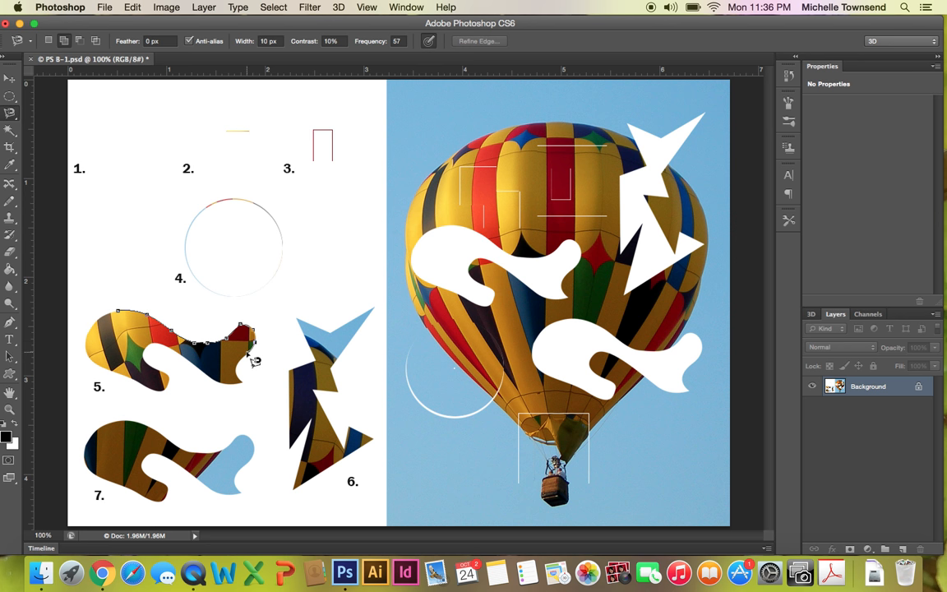
pyautogui.moveTo(247, 370)
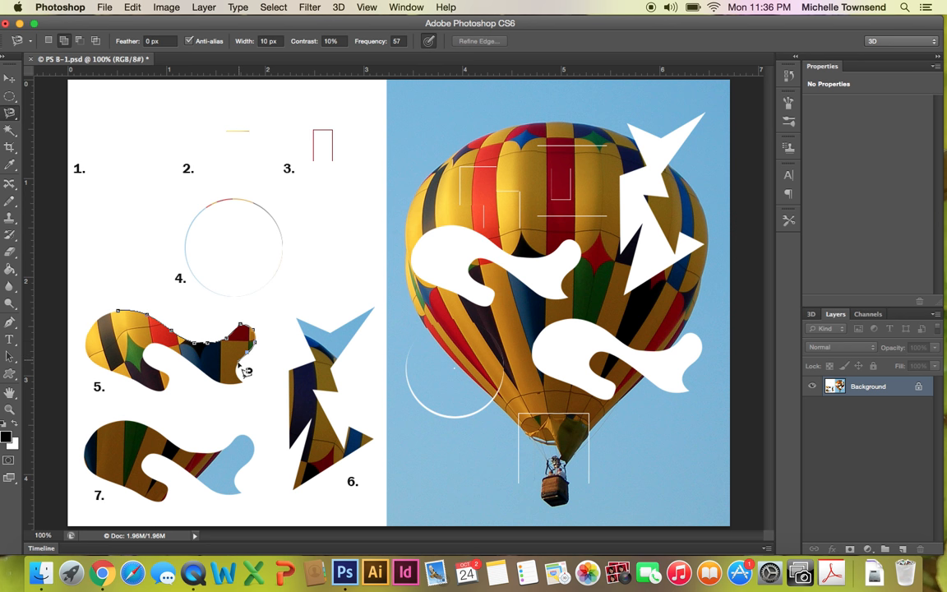
pyautogui.moveTo(245, 384)
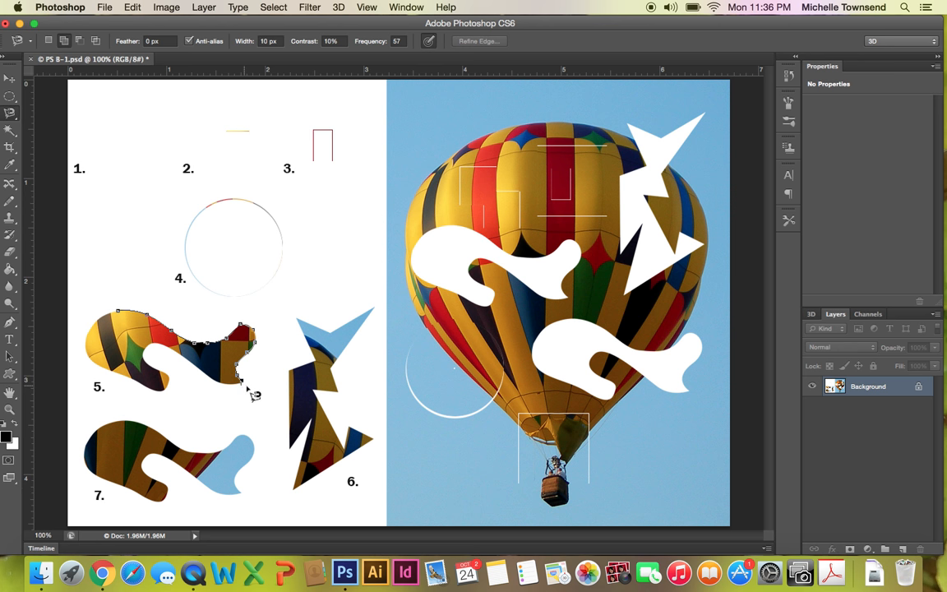
pyautogui.moveTo(233, 391)
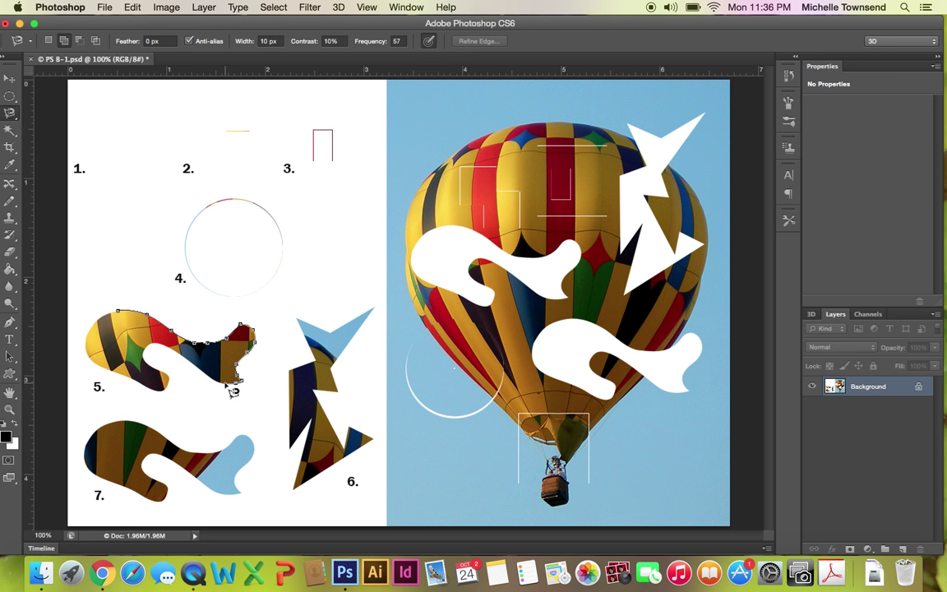
pyautogui.moveTo(205, 375)
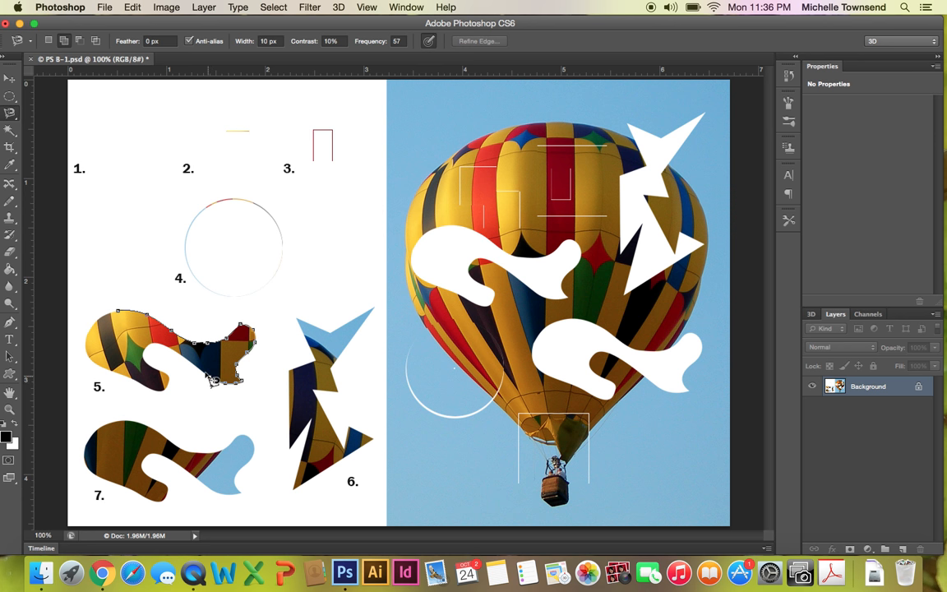
pyautogui.moveTo(197, 368)
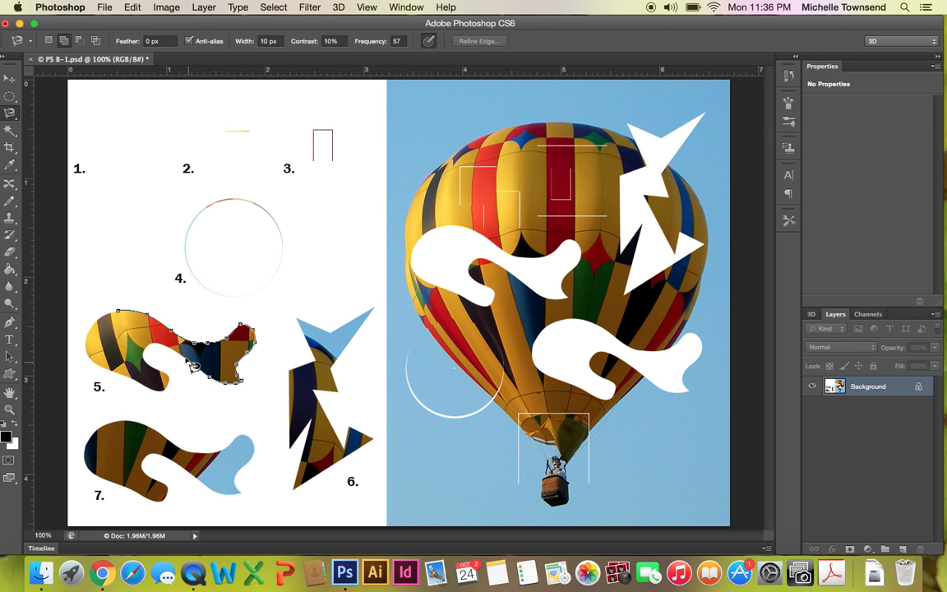
pyautogui.moveTo(168, 351)
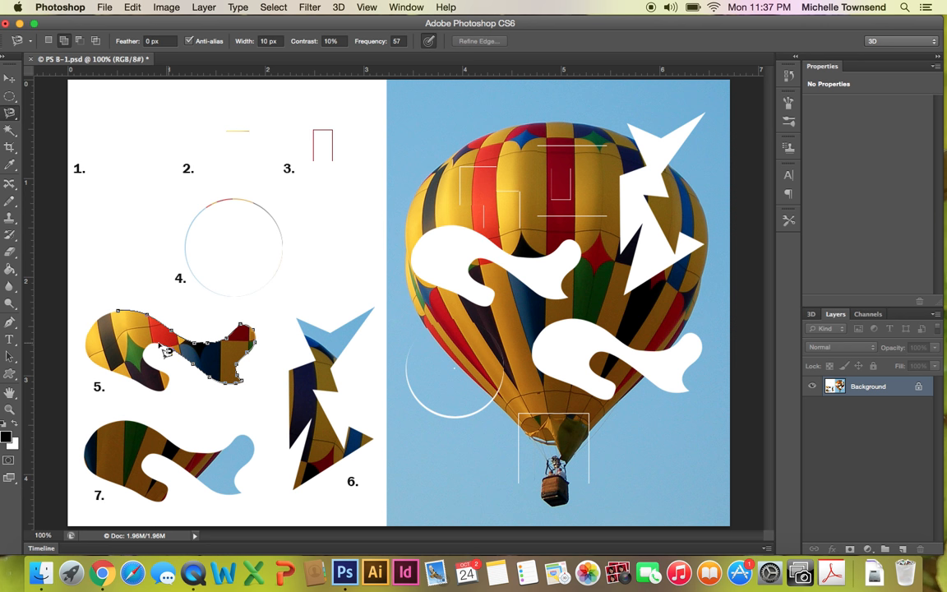
pyautogui.moveTo(158, 355)
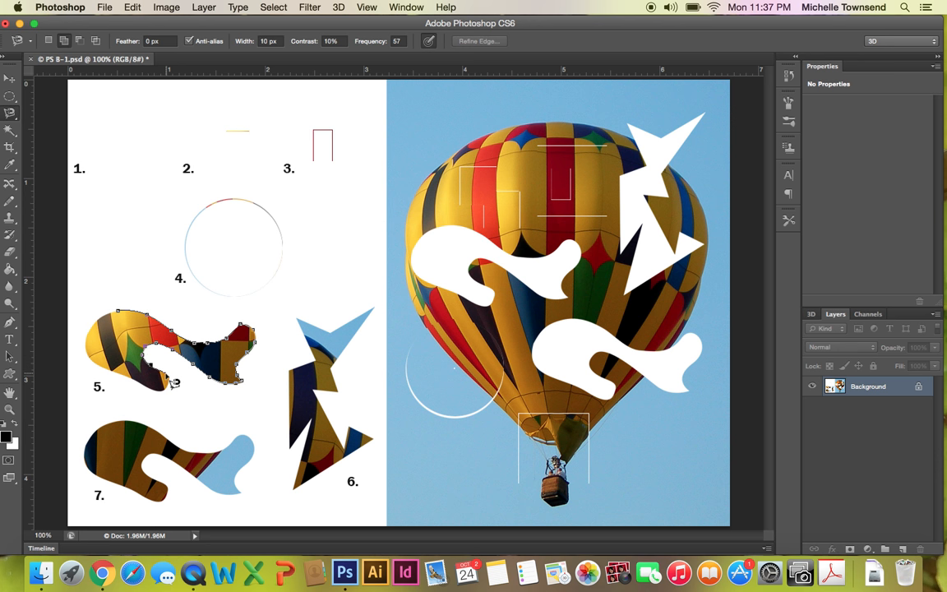
pyautogui.moveTo(173, 391)
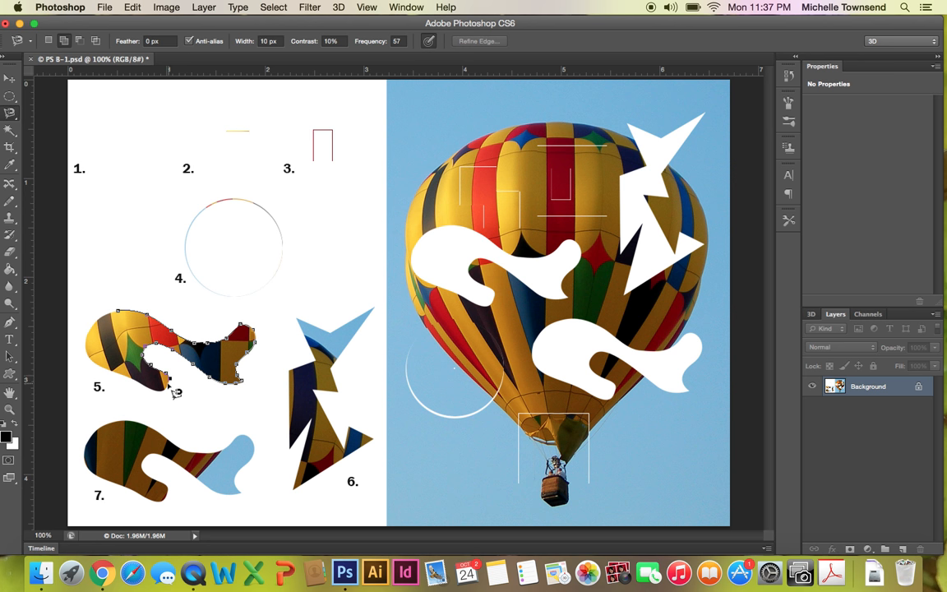
pyautogui.moveTo(171, 399)
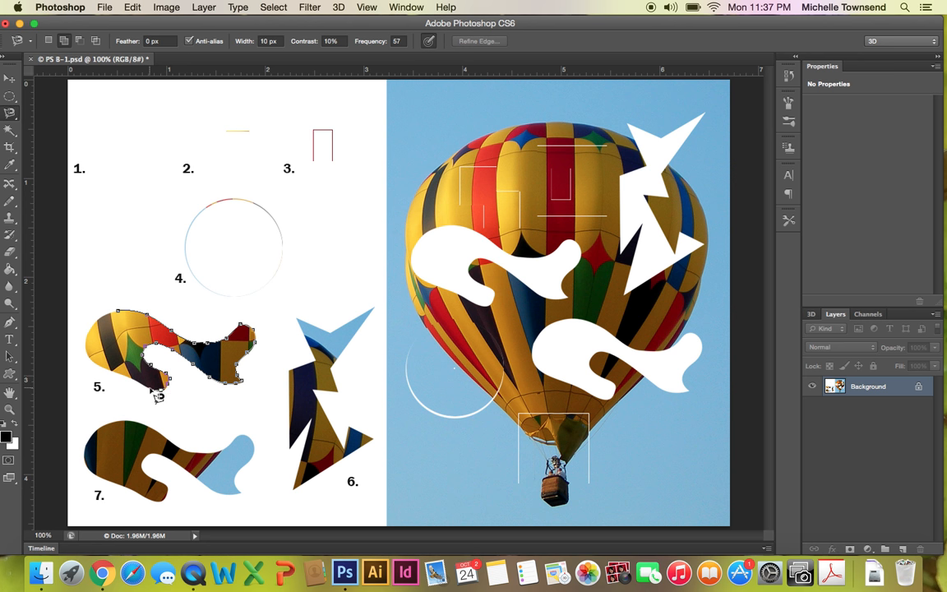
pyautogui.moveTo(145, 391)
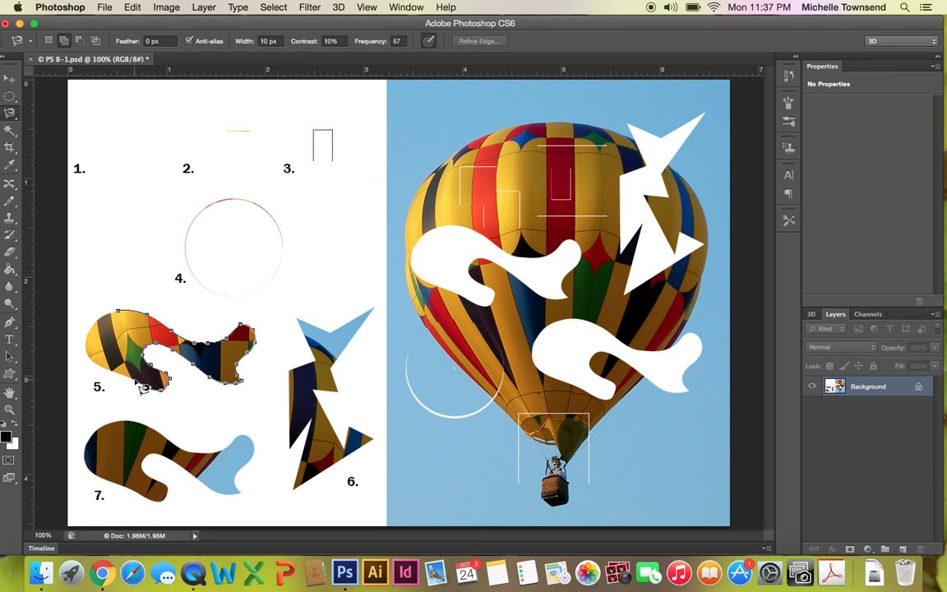
pyautogui.moveTo(128, 382)
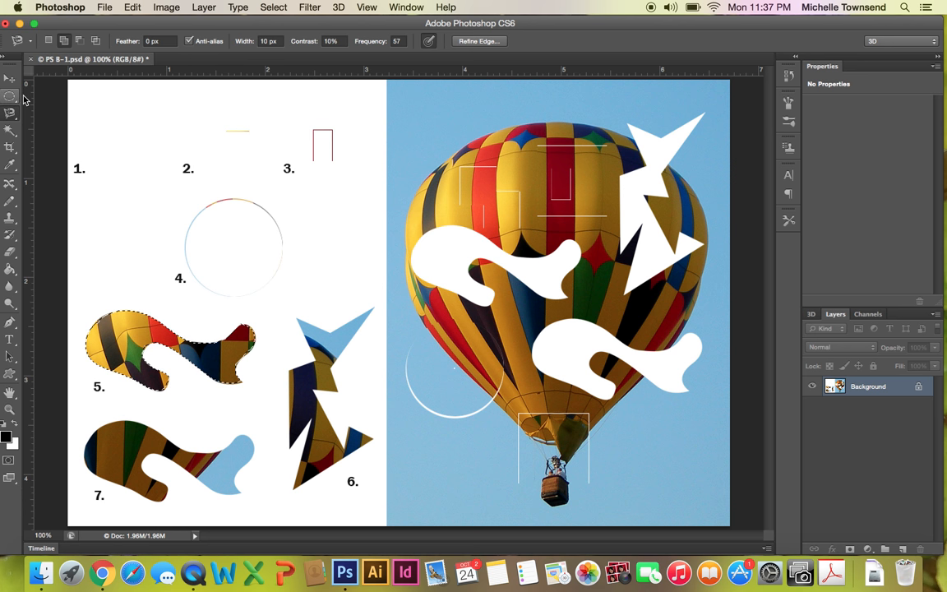
# - Move wavy piece 5 onto the balloon and fit it into its matching wavy hole
pyautogui.click(10, 79)
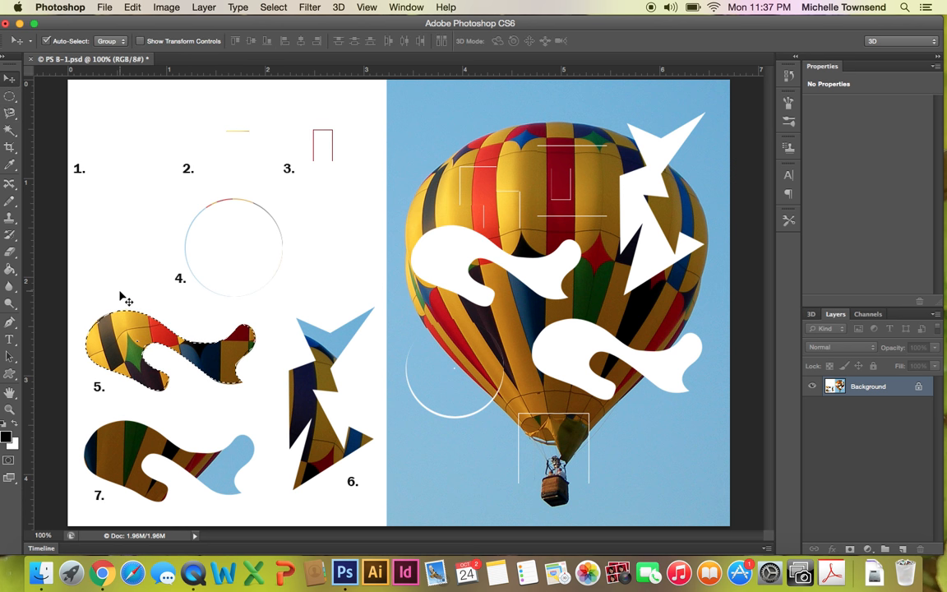
pyautogui.moveTo(171, 345); pyautogui.dragTo(559, 337)
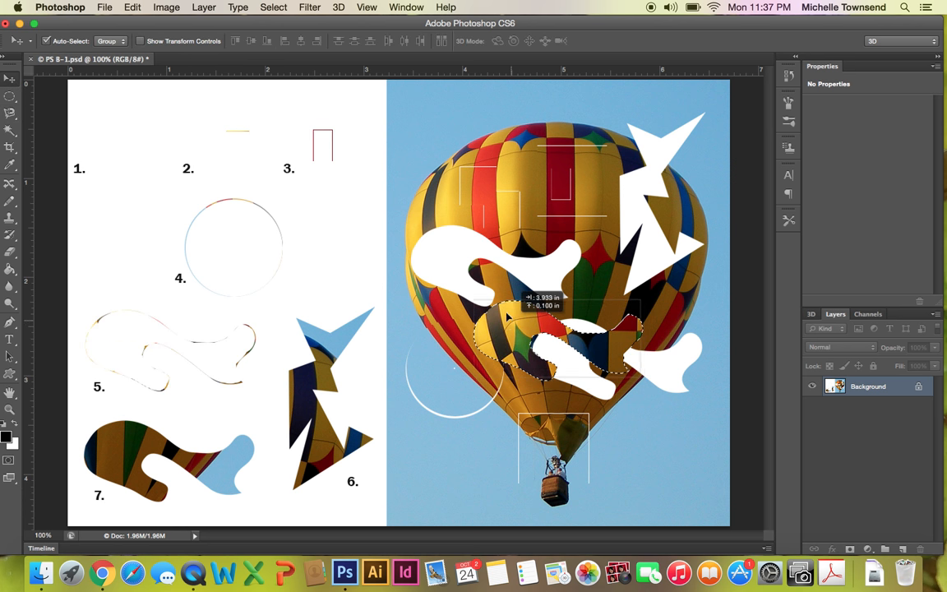
pyautogui.moveTo(534, 329); pyautogui.dragTo(506, 304)
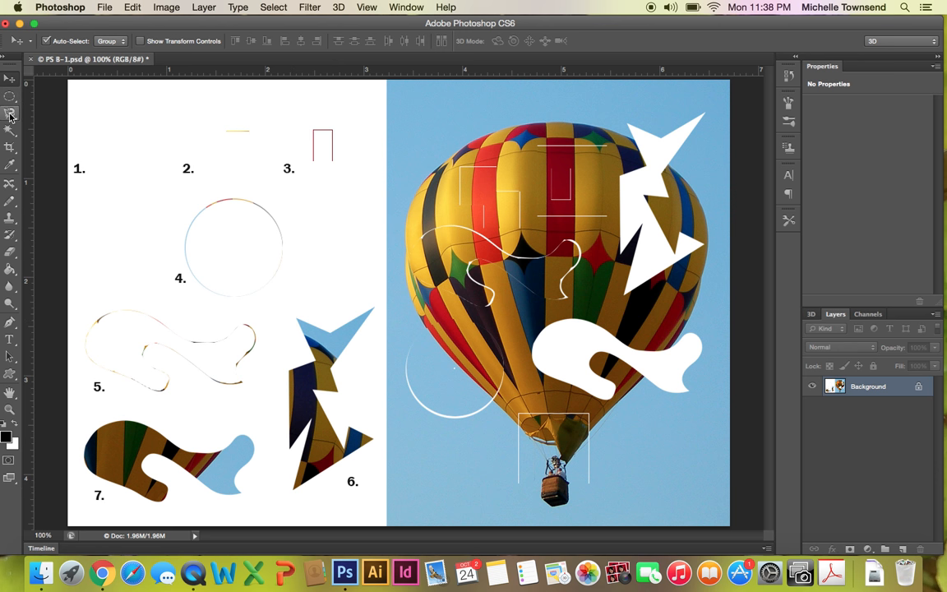
# - Return to the lasso tool group and show its selection variants
pyautogui.click(10, 115)
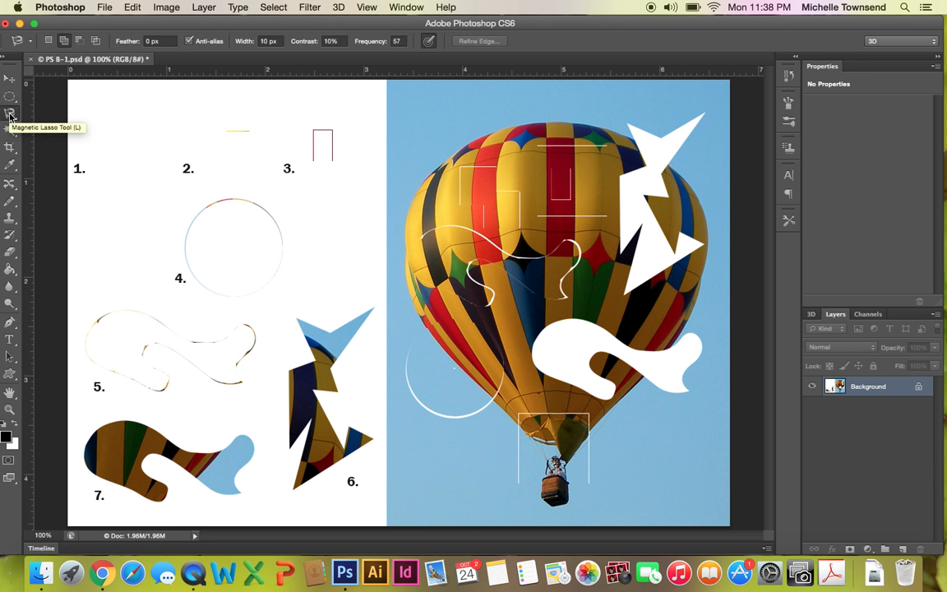
pyautogui.moveTo(10, 117)
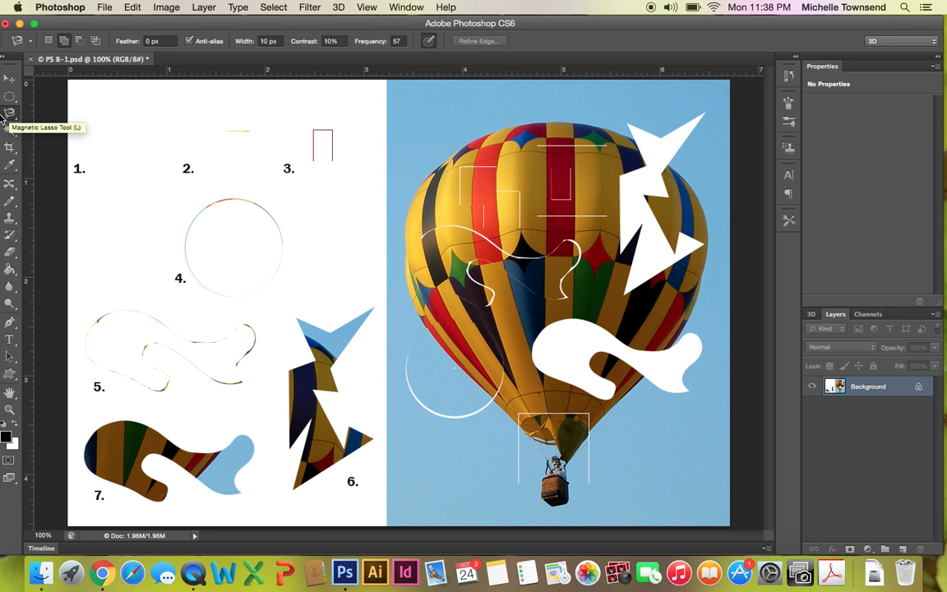
pyautogui.moveTo(10, 134)
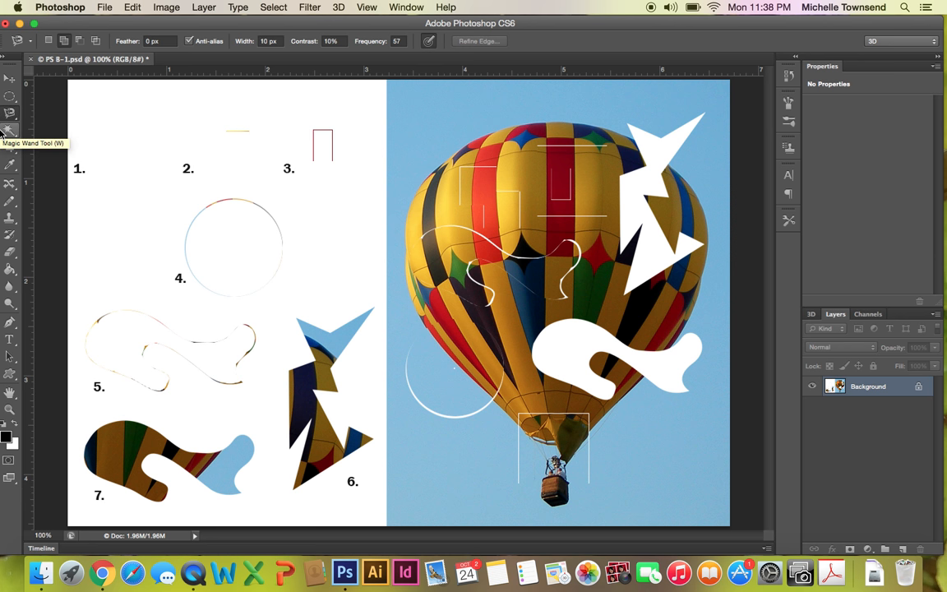
pyautogui.click(10, 114)
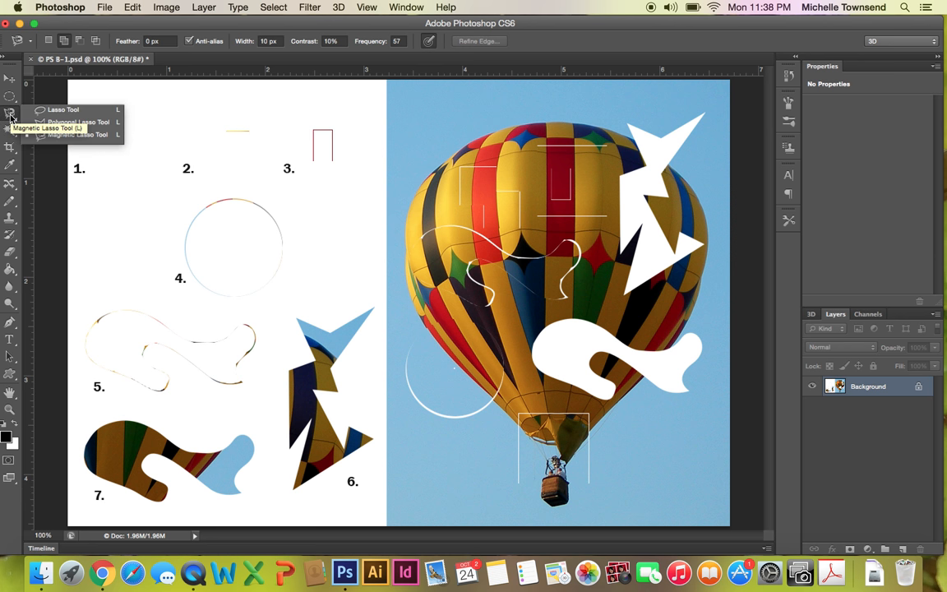
pyautogui.moveTo(80, 125)
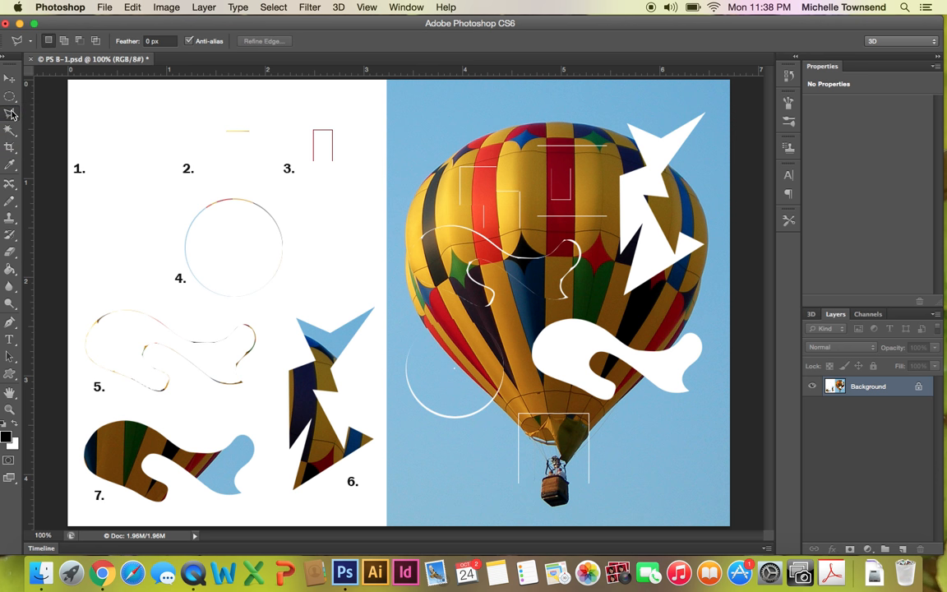
# - Choose the straight-sided Polygonal Lasso to trace jagged piece 6
pyautogui.click(10, 113)
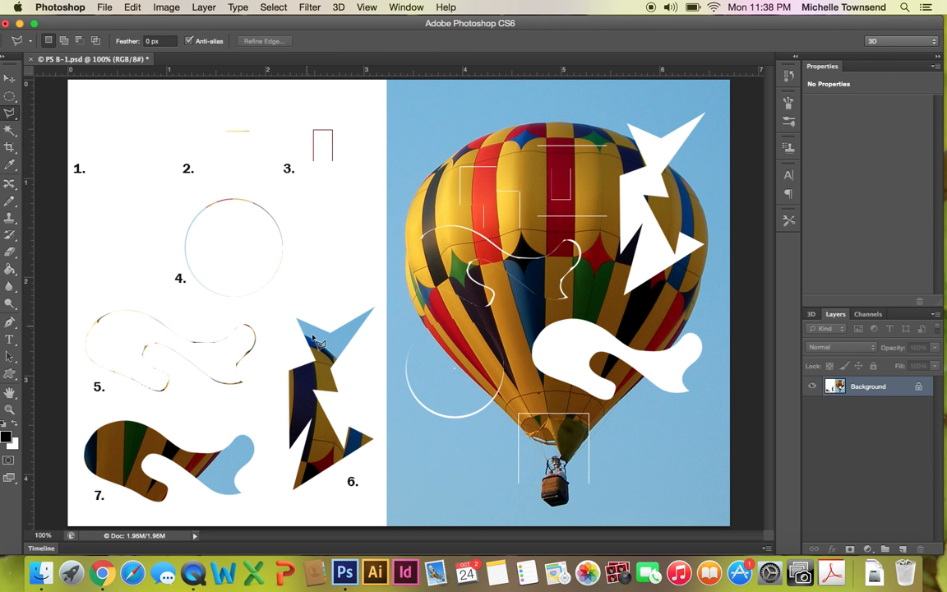
pyautogui.moveTo(302, 322)
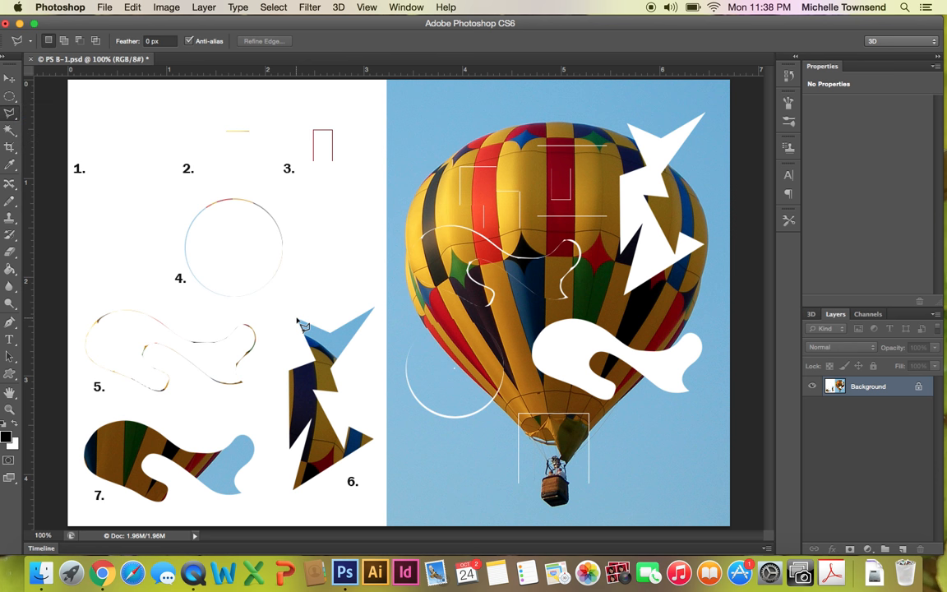
pyautogui.moveTo(337, 344)
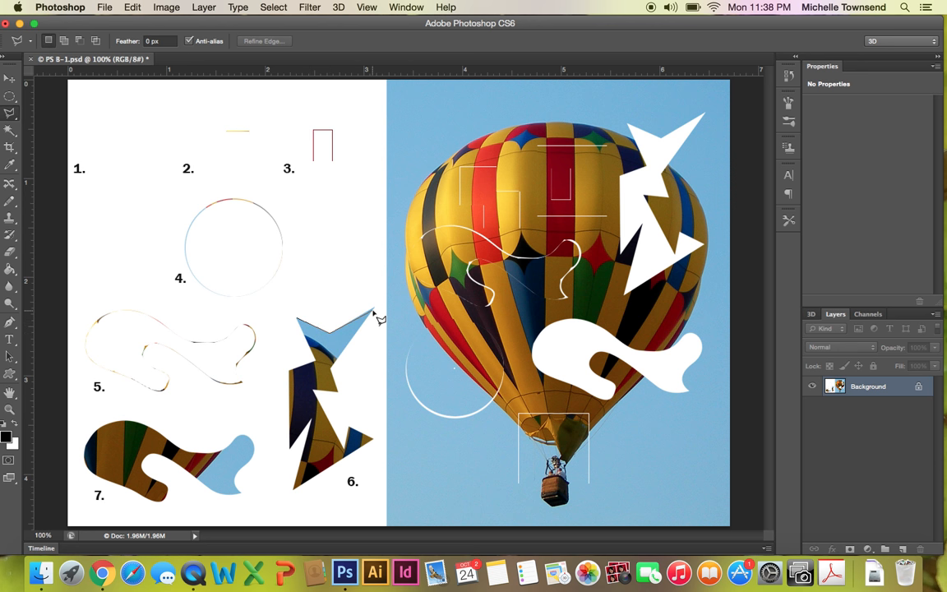
pyautogui.moveTo(375, 328)
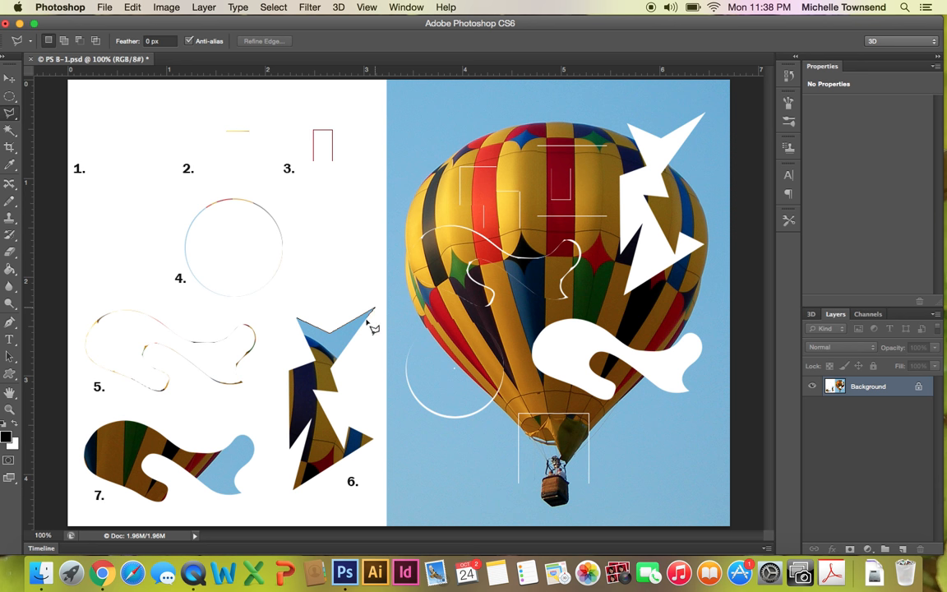
pyautogui.moveTo(338, 376)
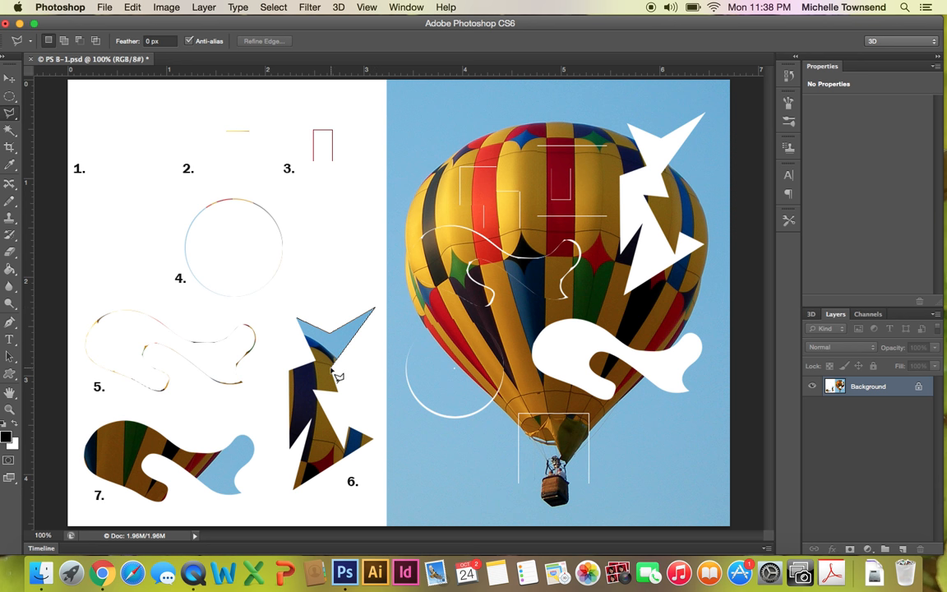
pyautogui.moveTo(343, 396)
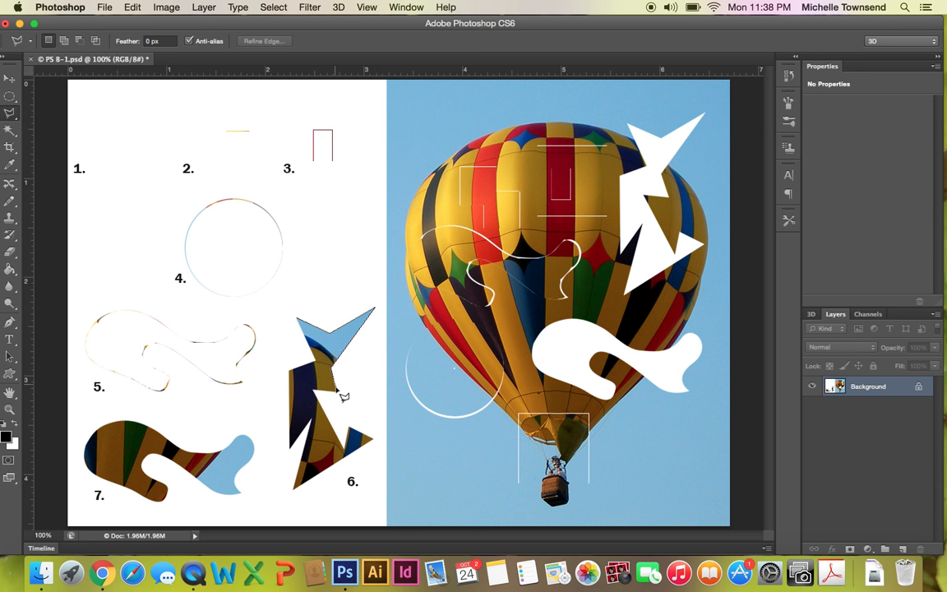
pyautogui.moveTo(345, 401)
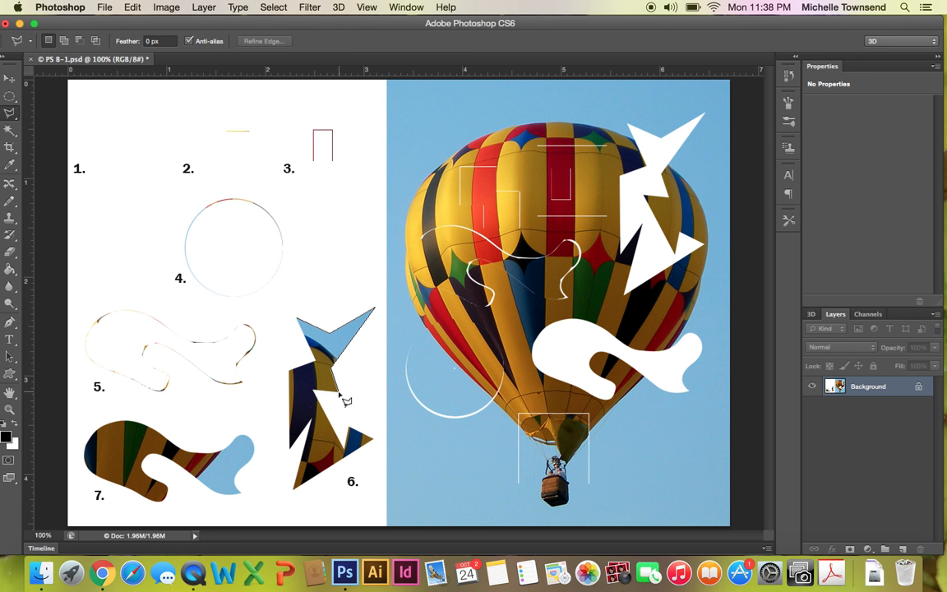
pyautogui.moveTo(321, 396)
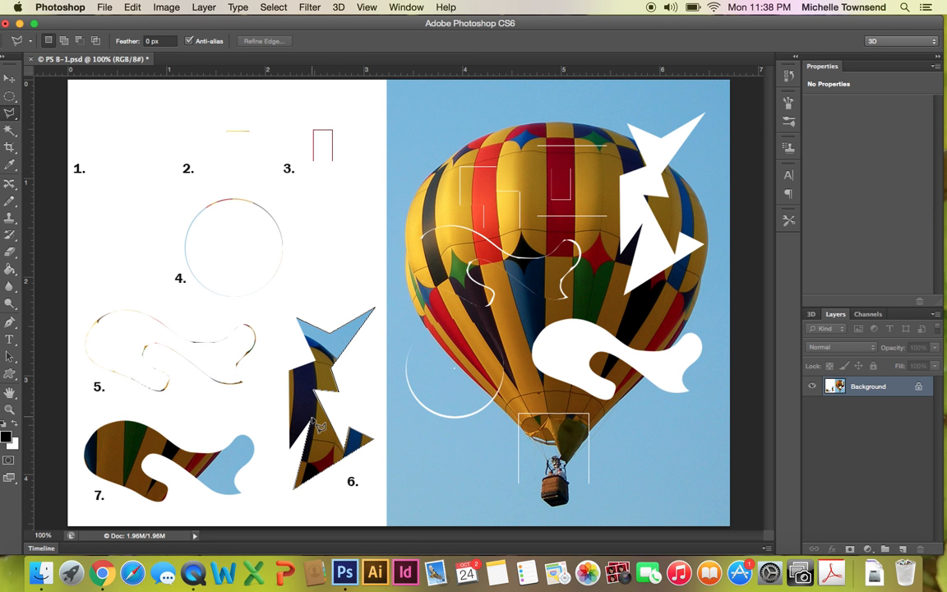
pyautogui.moveTo(296, 452)
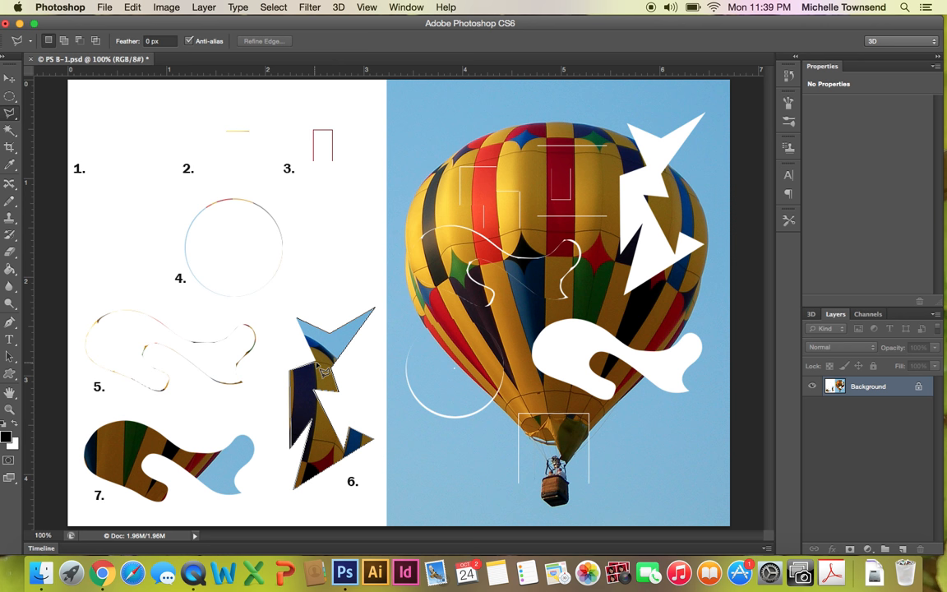
pyautogui.moveTo(309, 332)
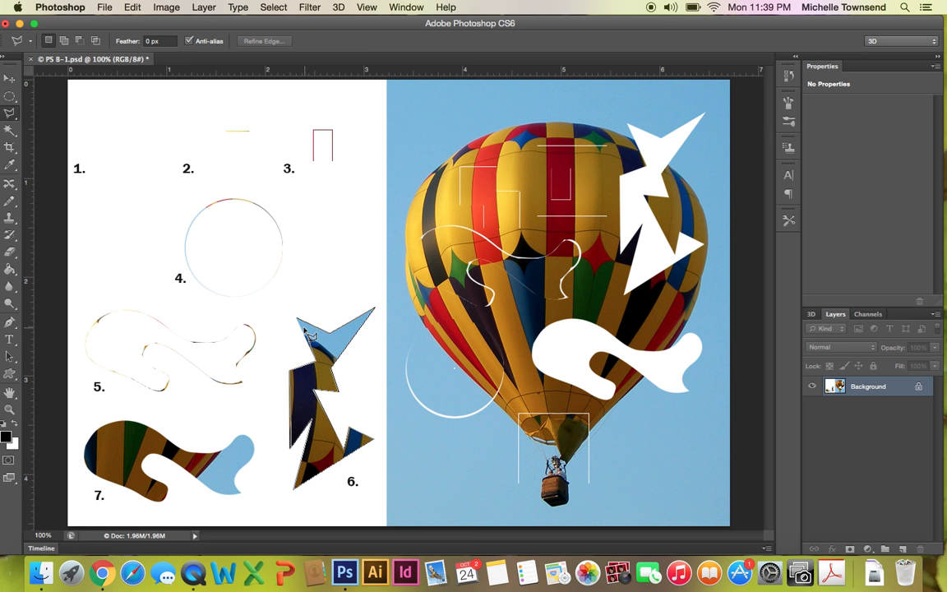
pyautogui.moveTo(302, 322)
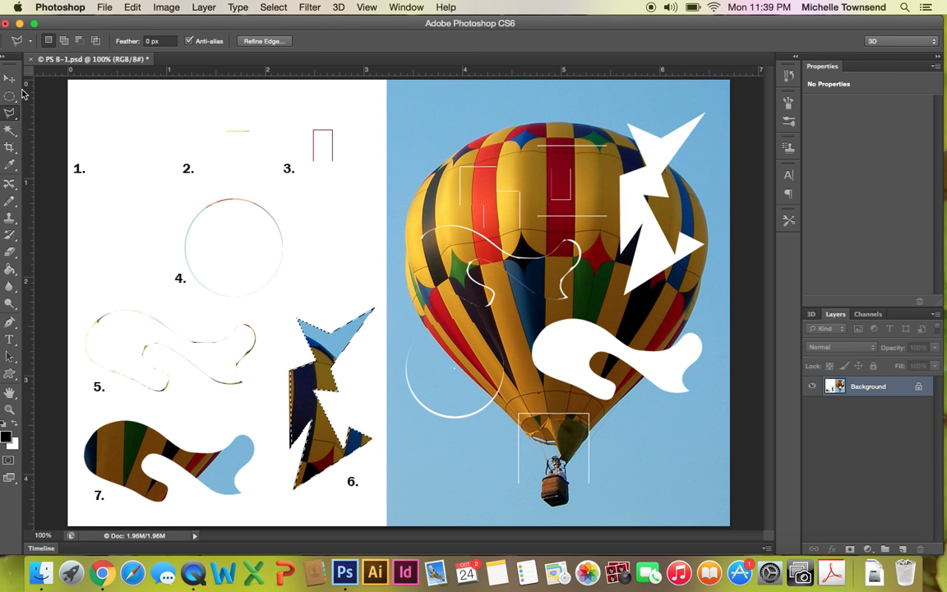
# - Move selected piece 6 into its jagged hole at the balloon's upper right
pyautogui.click(10, 79)
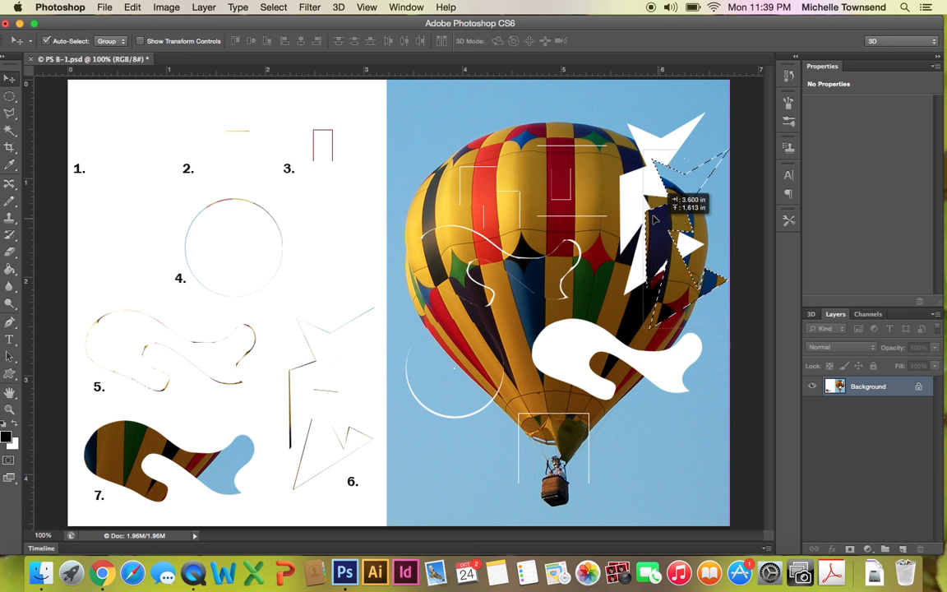
pyautogui.moveTo(657, 230); pyautogui.dragTo(666, 206)
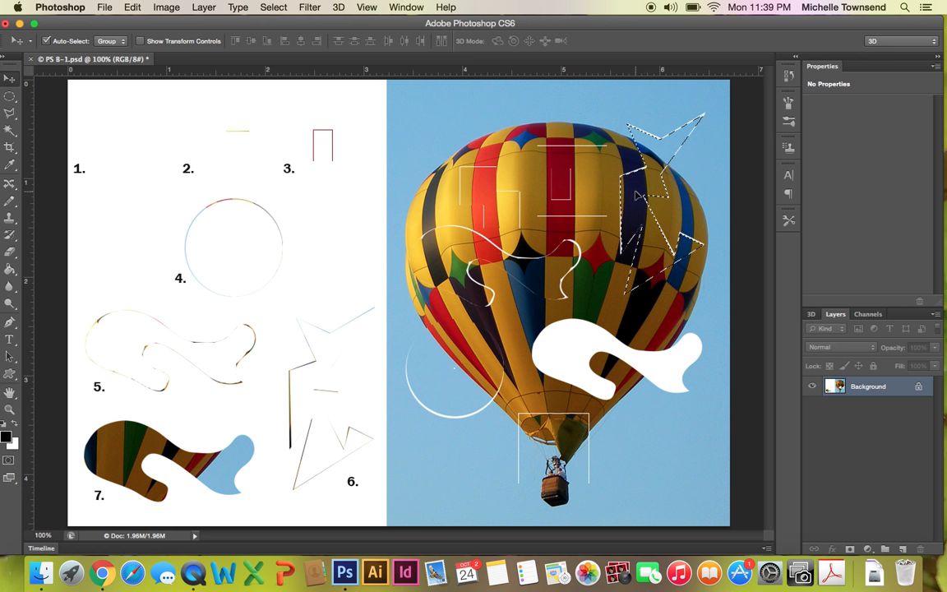
pyautogui.moveTo(790, 291)
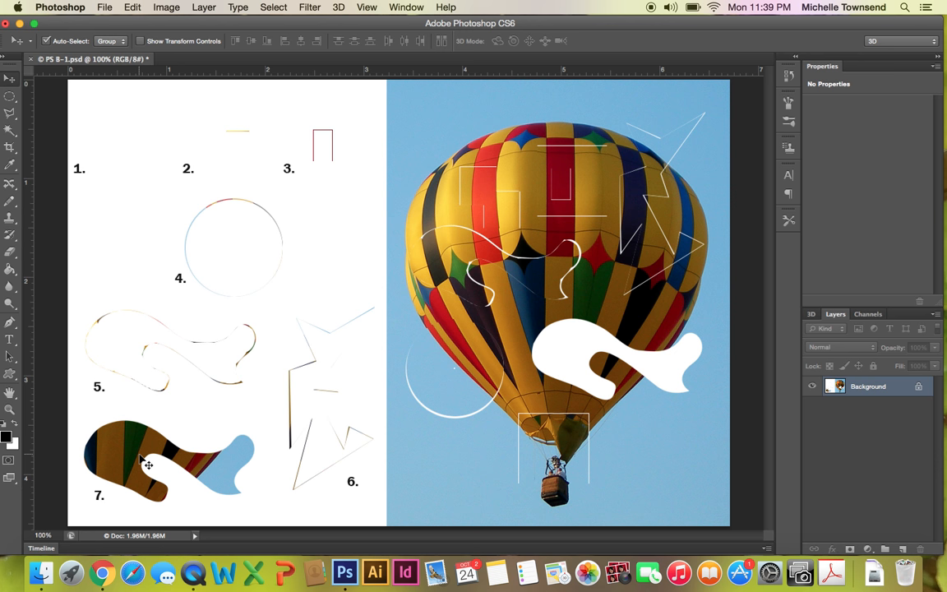
pyautogui.moveTo(67, 409)
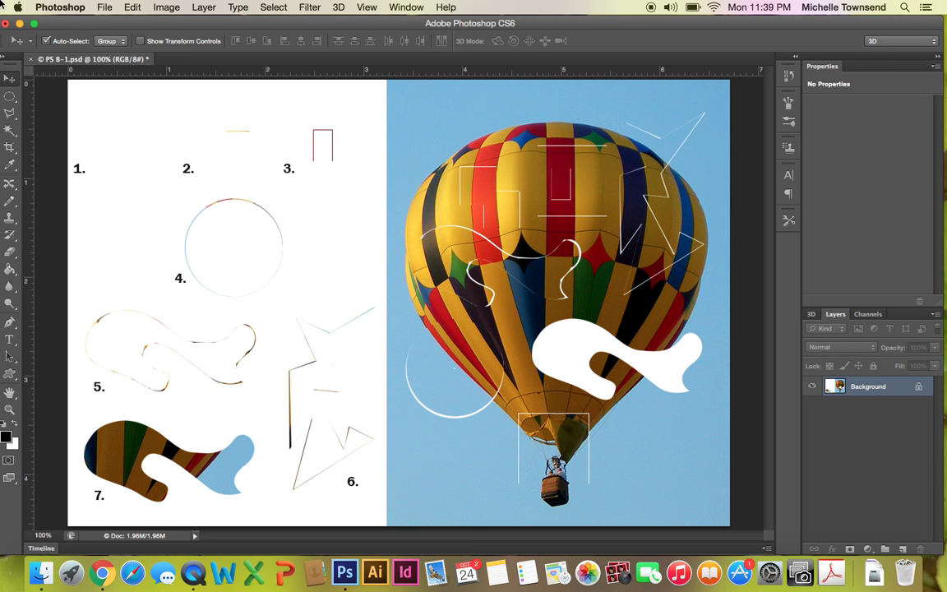
# - Choose the Magic Wand Tool with a low tolerance and anti-aliased edges on
pyautogui.click(10, 132)
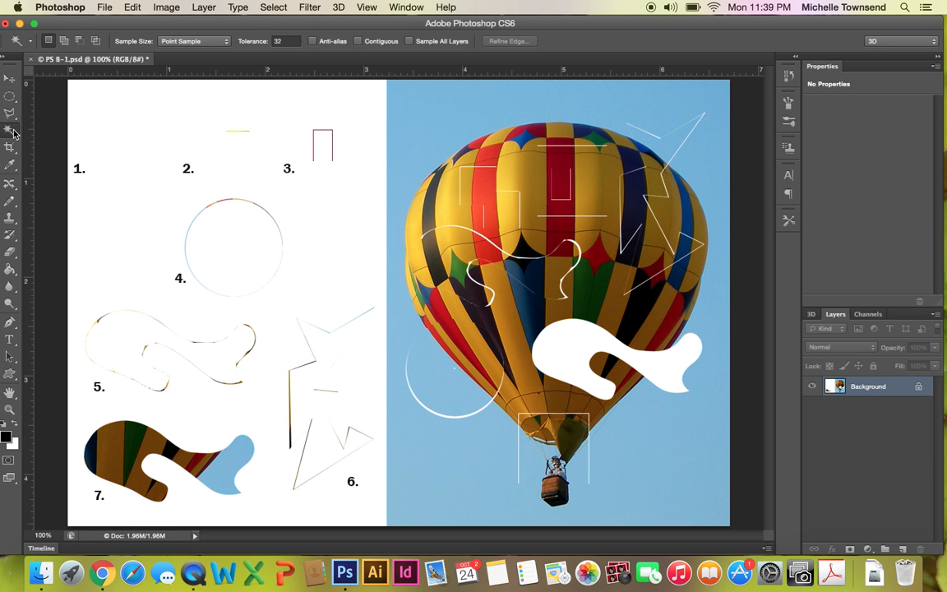
pyautogui.moveTo(14, 133)
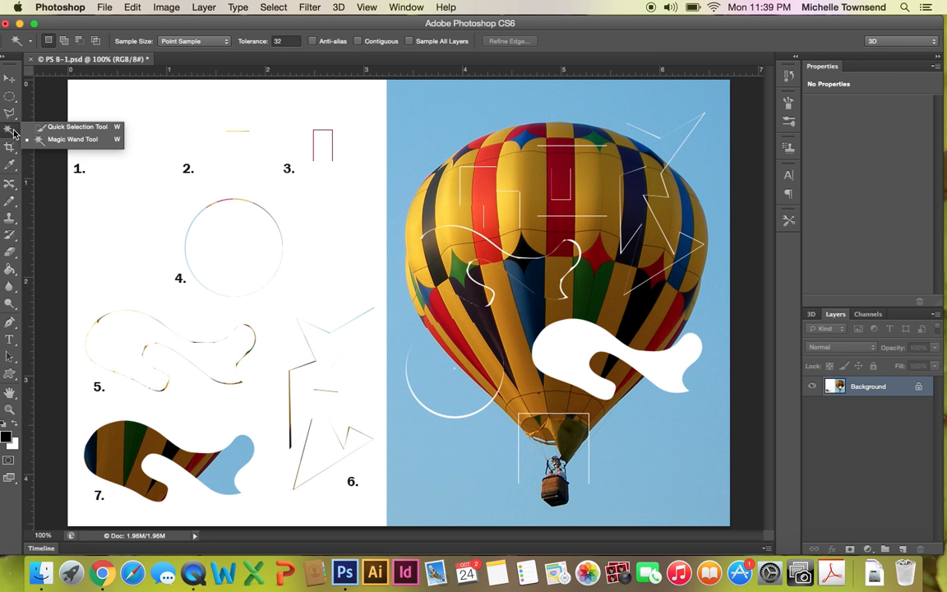
pyautogui.moveTo(72, 138)
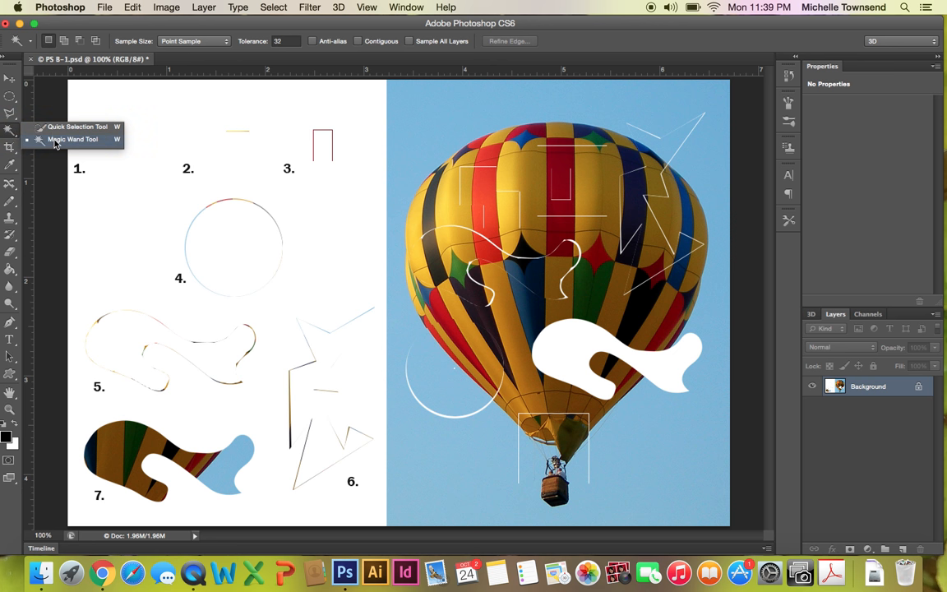
pyautogui.click(72, 138)
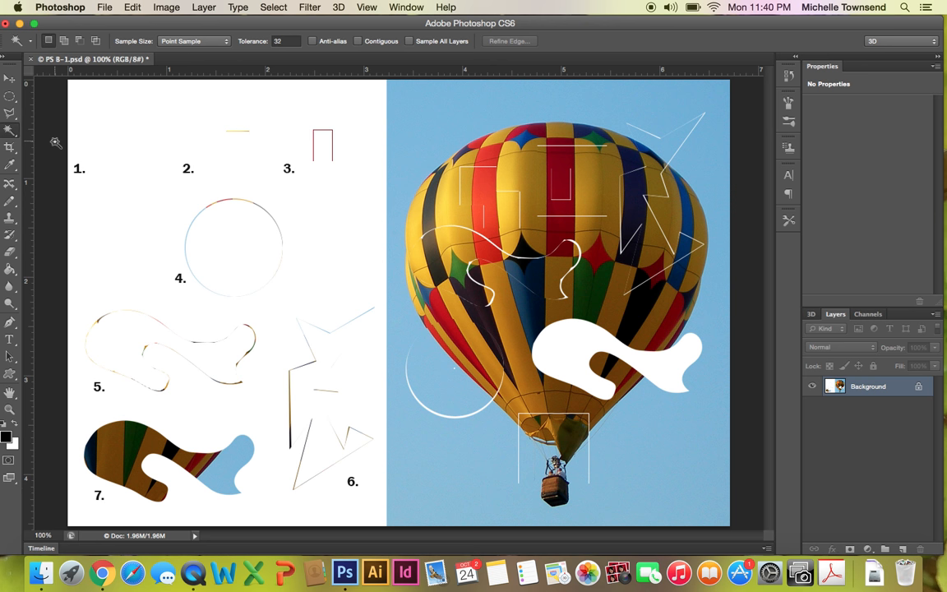
pyautogui.moveTo(97, 39)
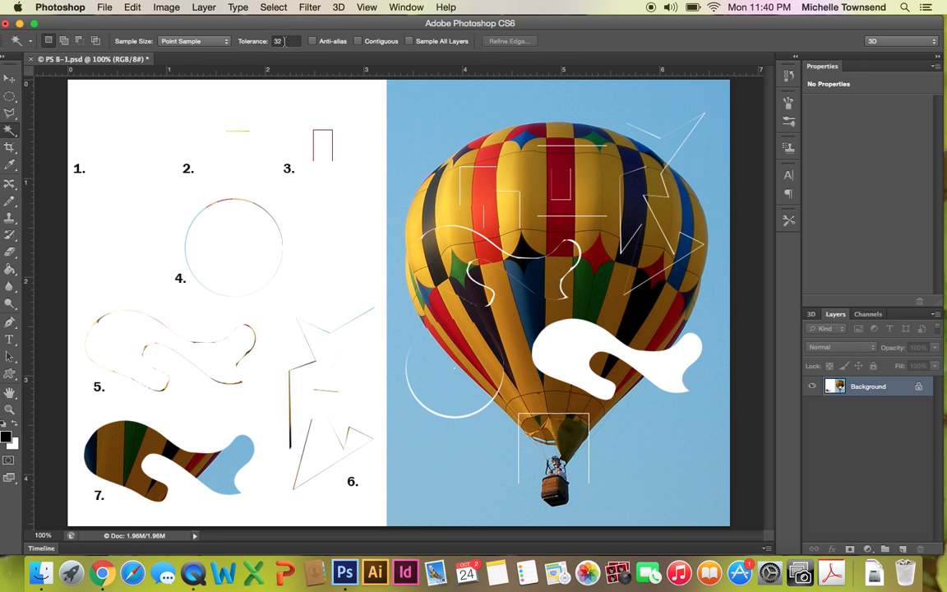
pyautogui.tripleClick(285, 41)
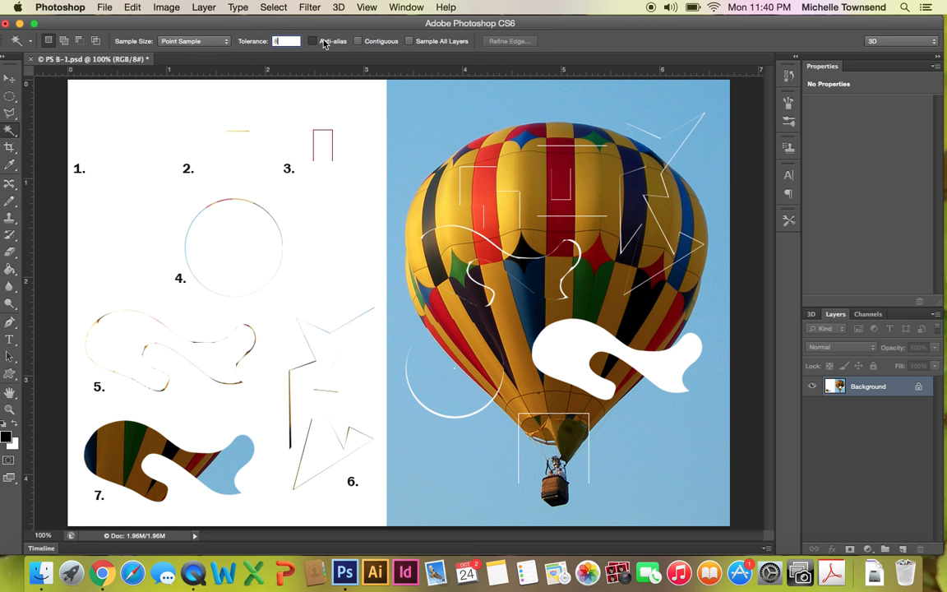
pyautogui.click(312, 41)
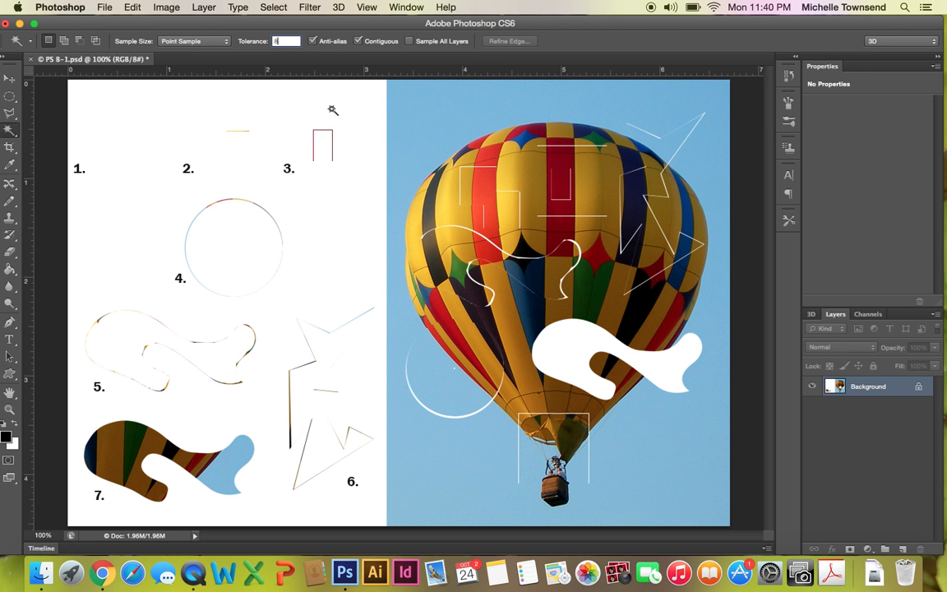
pyautogui.moveTo(286, 203)
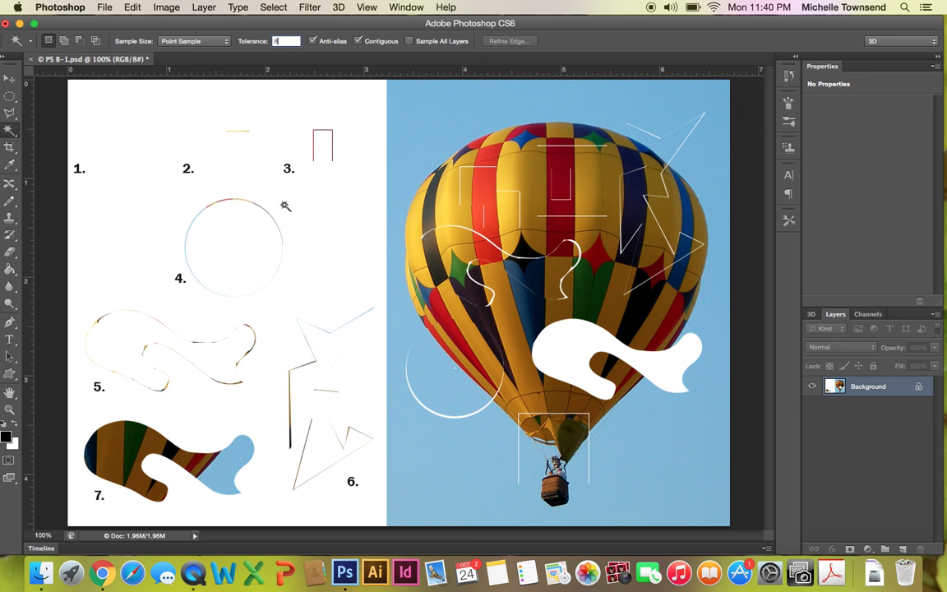
pyautogui.moveTo(387, 280)
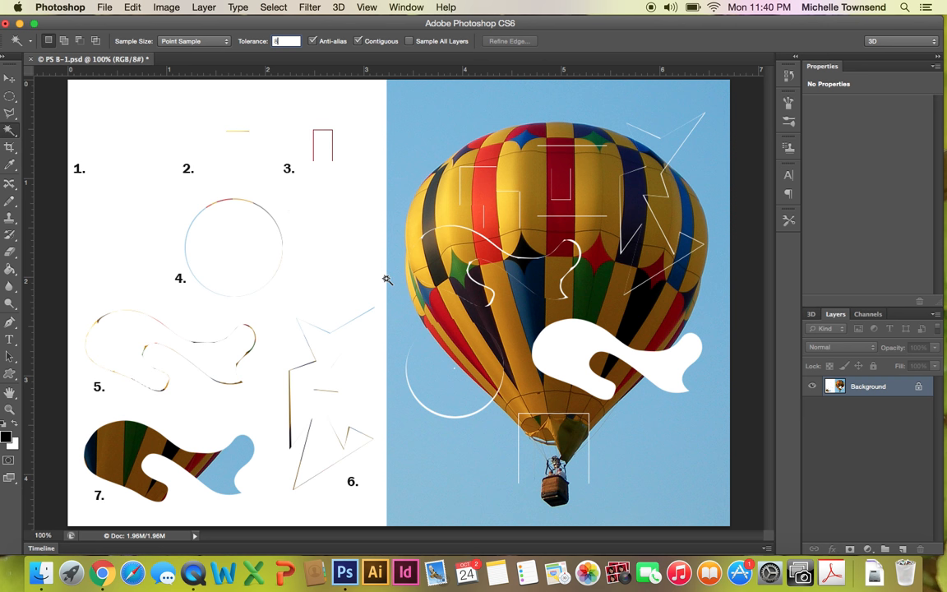
pyautogui.moveTo(575, 349)
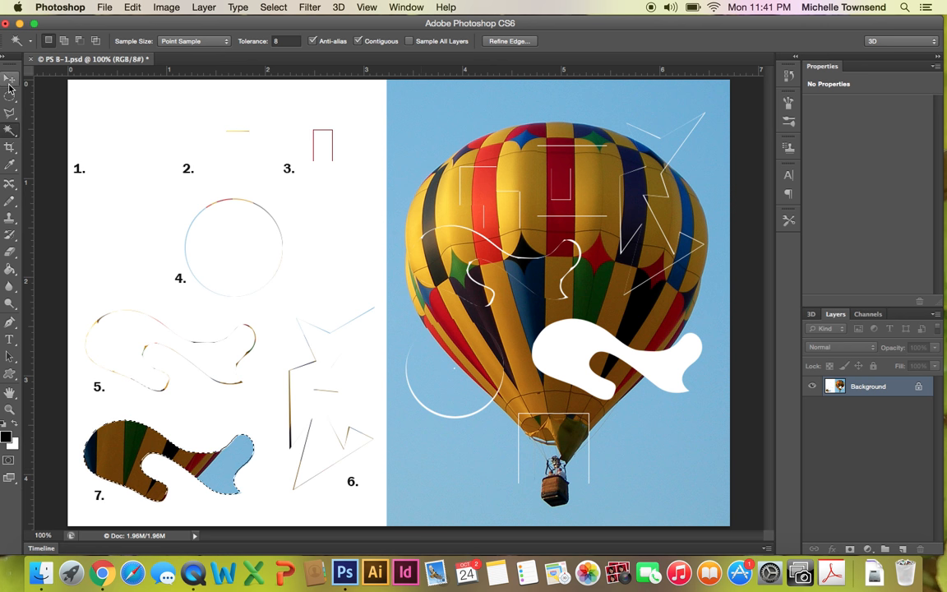
# - Move piece 7 into its large curvy hole on the balloon, completing all seven pieces
pyautogui.click(9, 79)
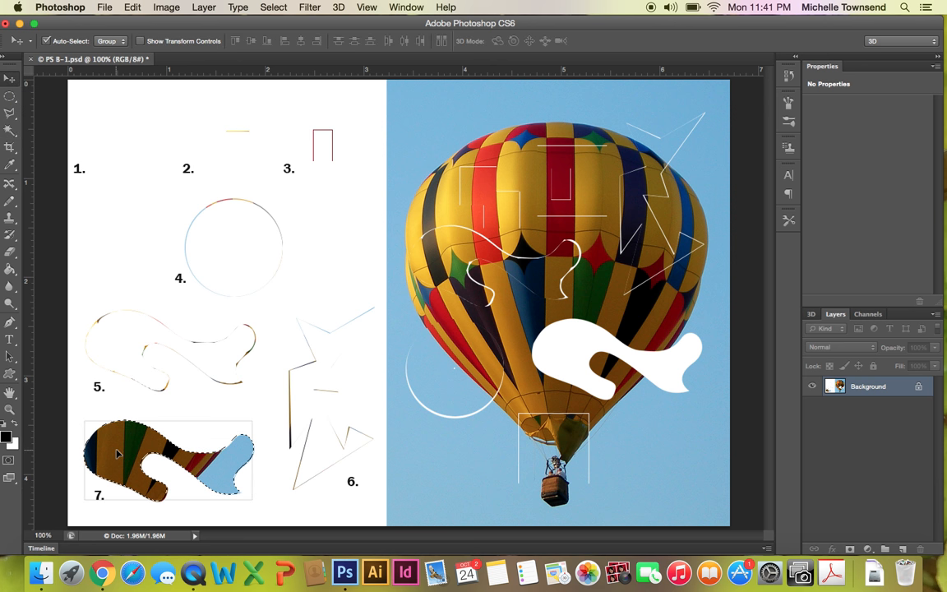
pyautogui.moveTo(164, 460); pyautogui.dragTo(592, 386)
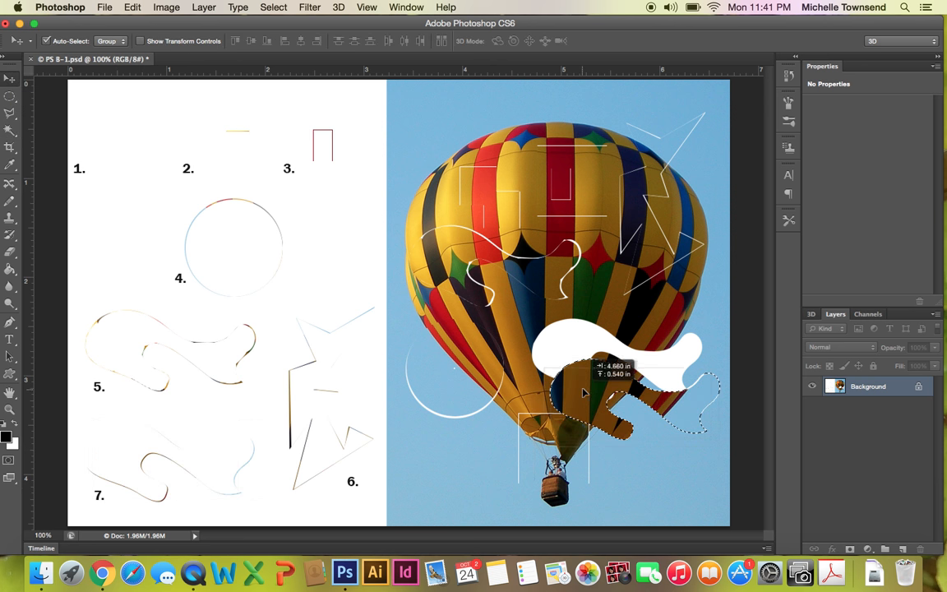
pyautogui.moveTo(584, 393); pyautogui.dragTo(562, 353)
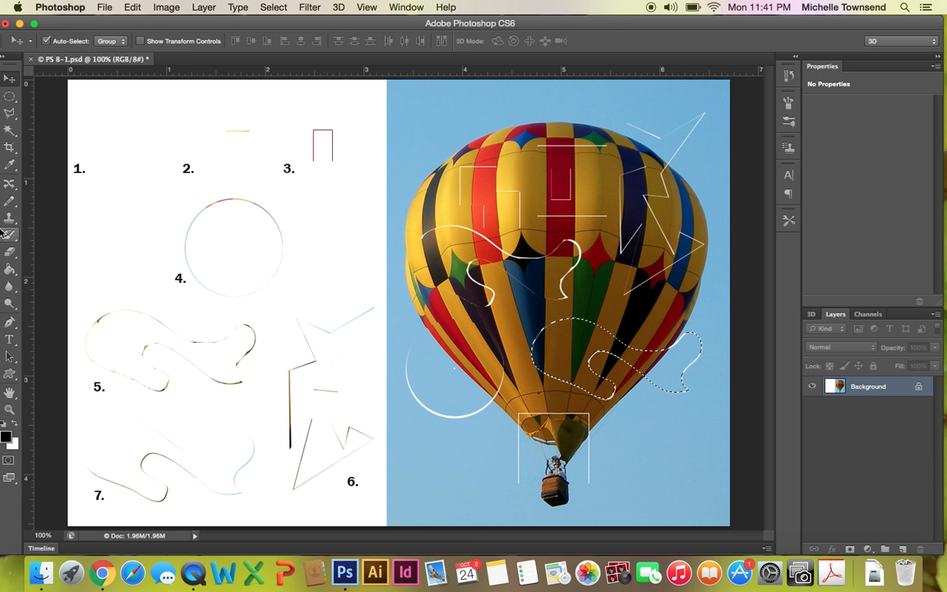
pyautogui.moveTo(10, 233)
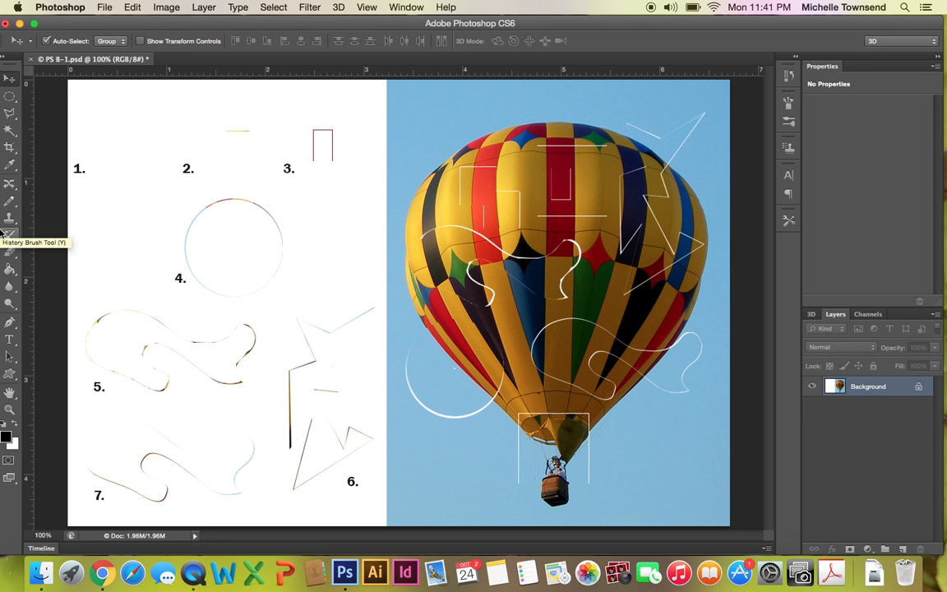
pyautogui.moveTo(10, 184)
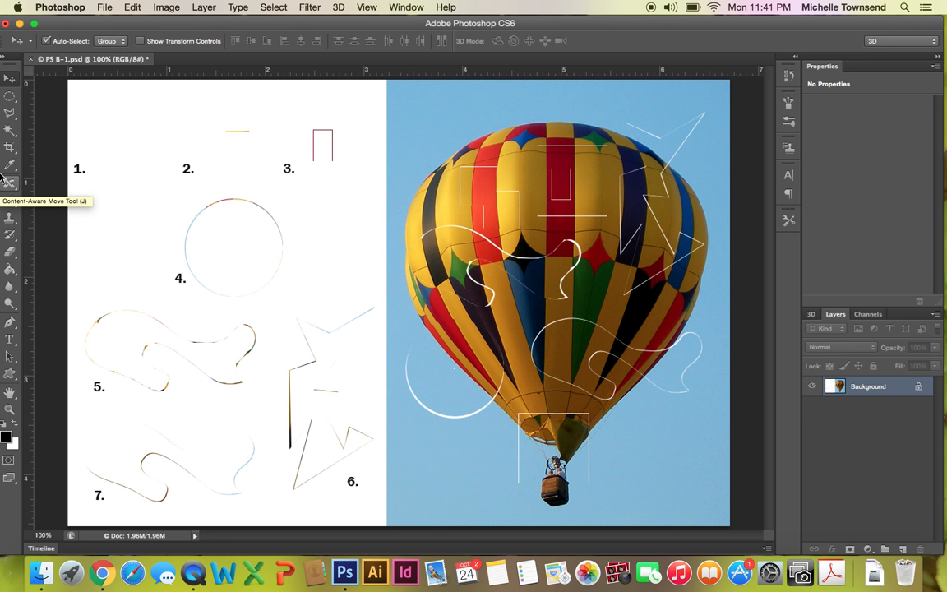
pyautogui.click(105, 7)
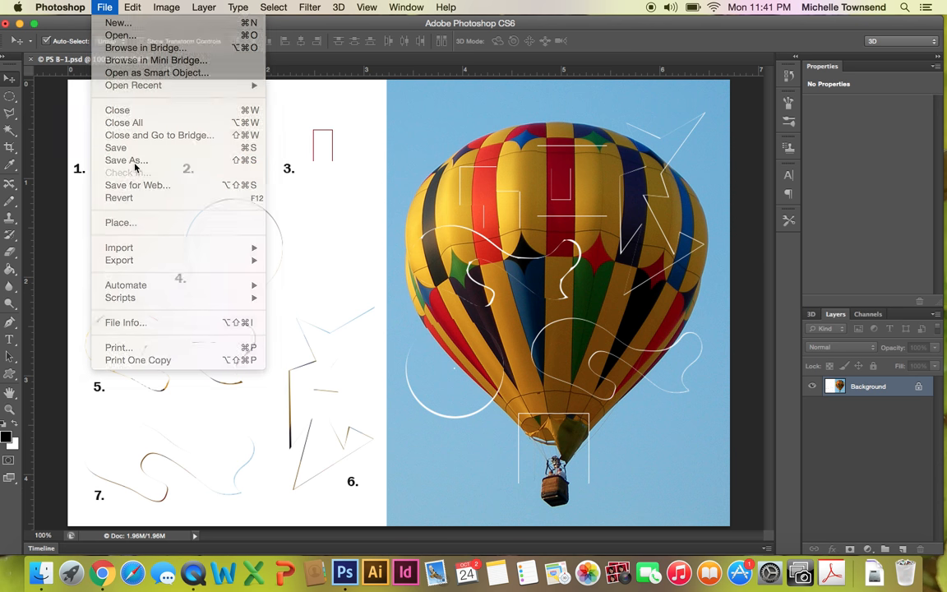
# - Start Save As and enter a new B-1 file name for the image
pyautogui.click(125, 159)
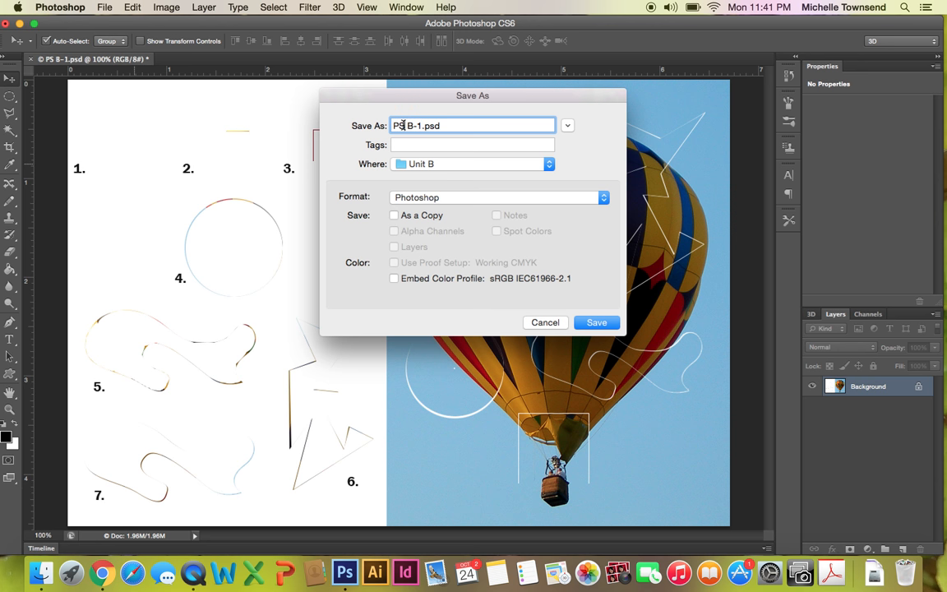
pyautogui.write('B-1.psd')
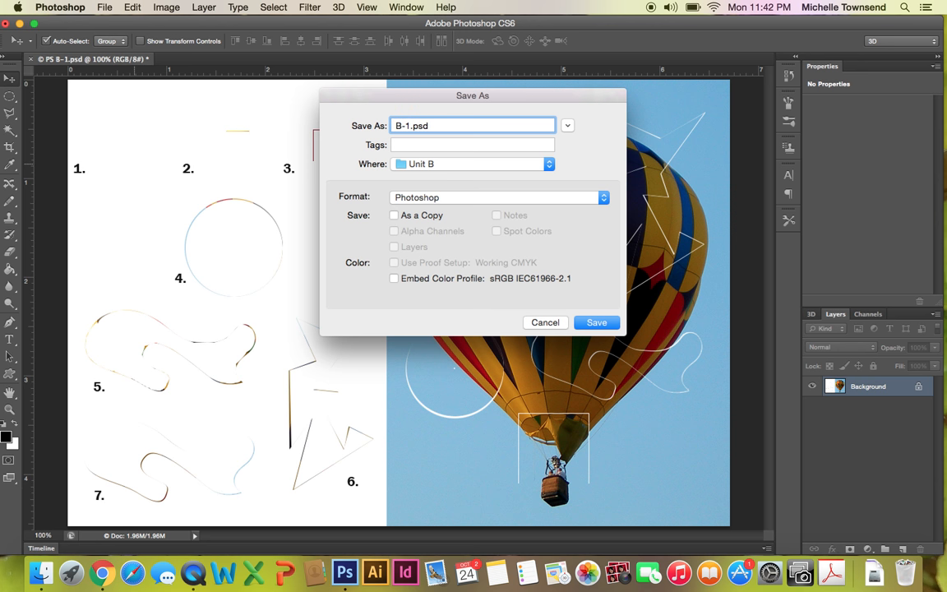
pyautogui.write('Townse')
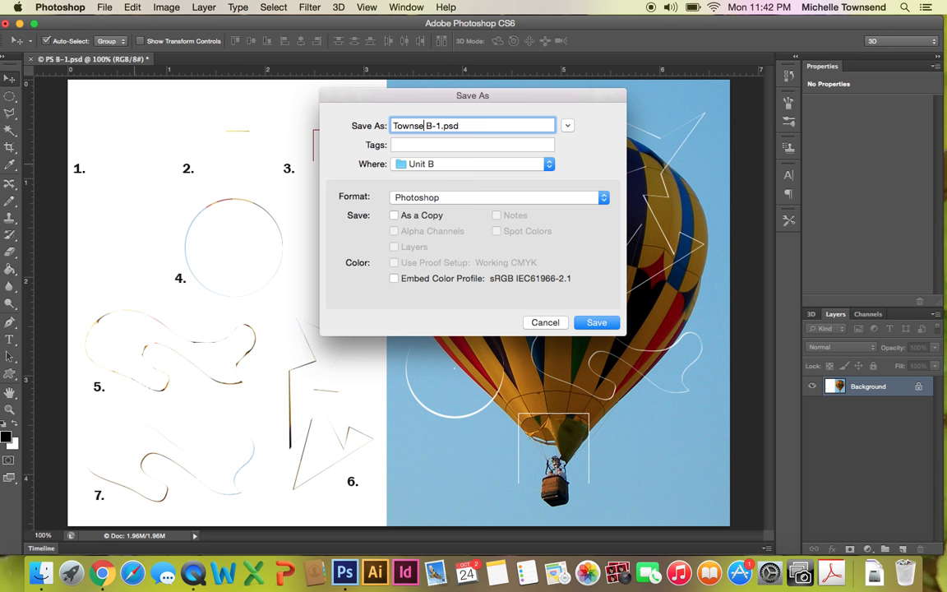
pyautogui.write('nd')
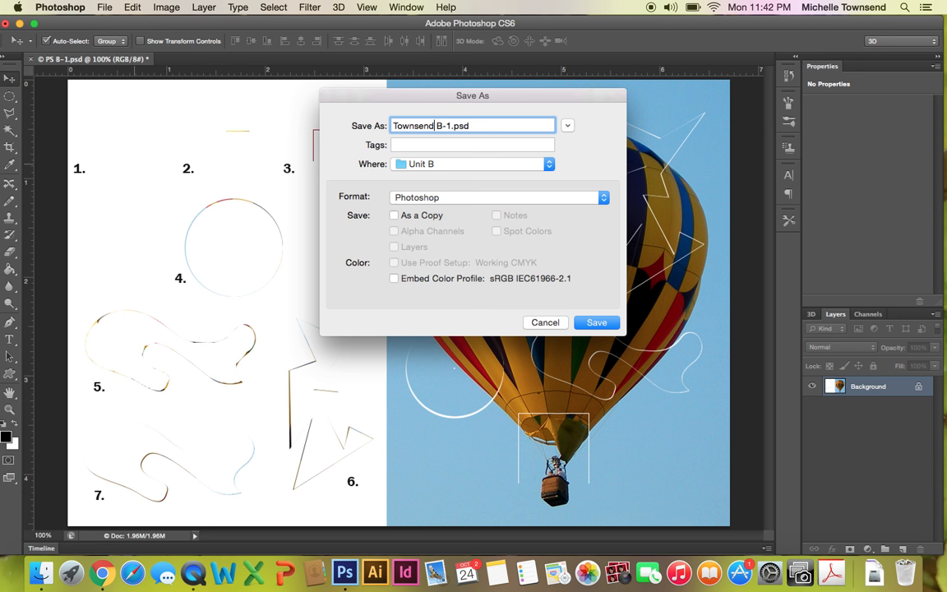
pyautogui.write('_')
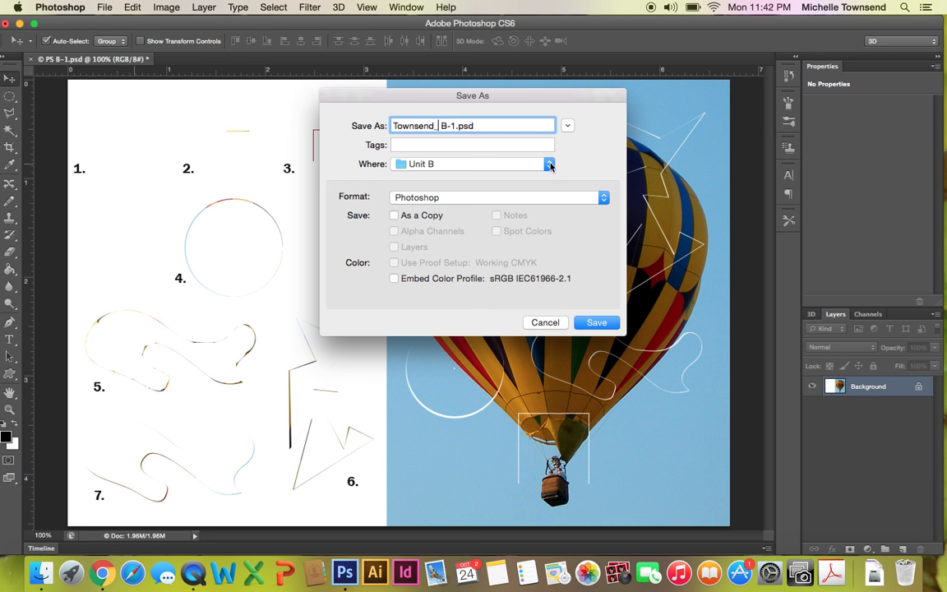
# - Set the save location to the Desktop
pyautogui.click(549, 164)
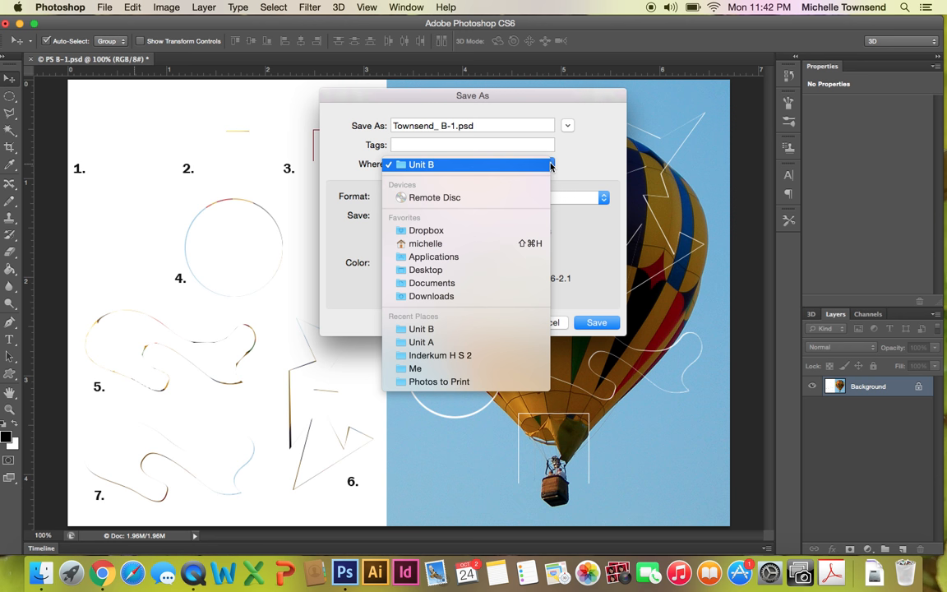
pyautogui.moveTo(524, 177)
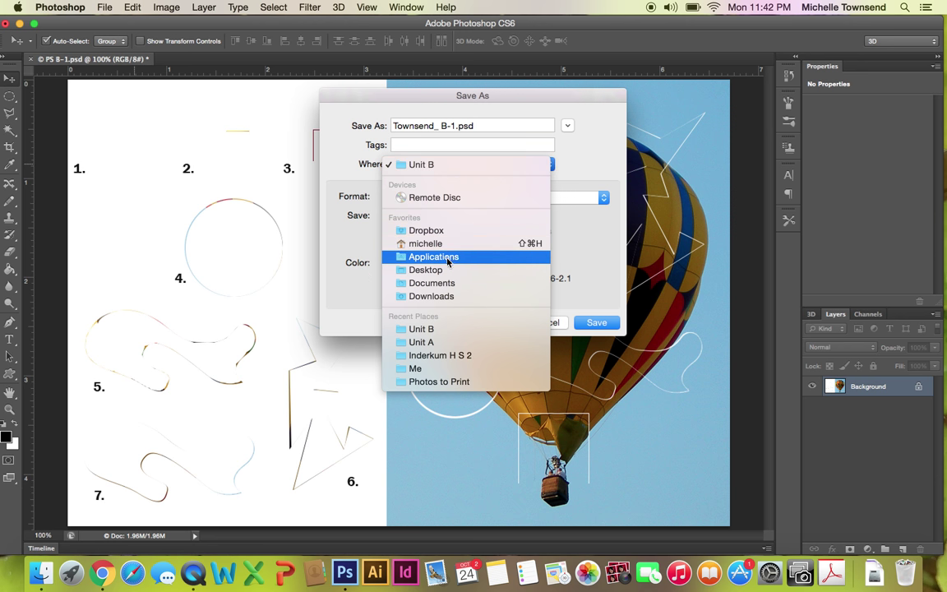
pyautogui.click(424, 269)
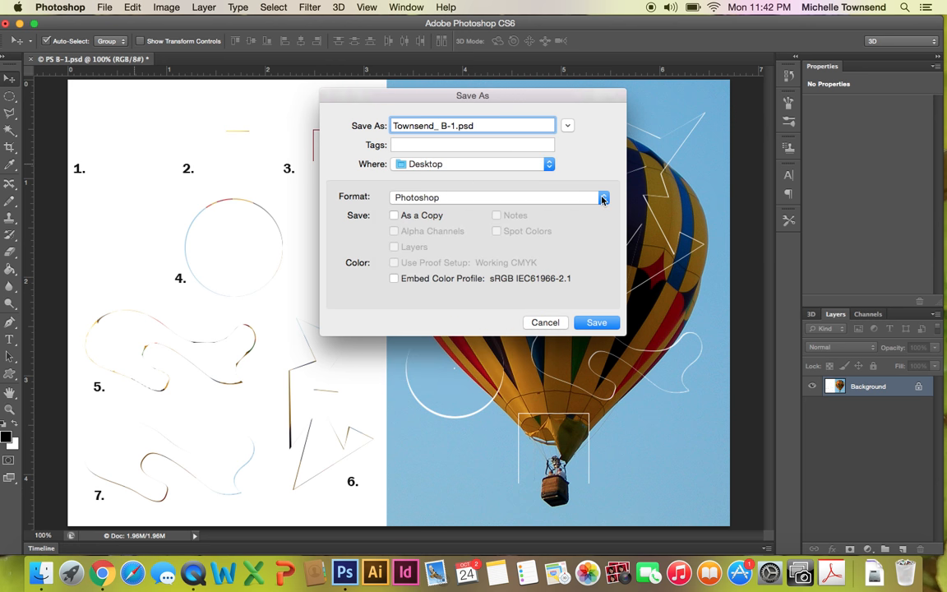
# - Save as JPEG format, bringing up JPEG options at Maximum quality 10
pyautogui.click(603, 197)
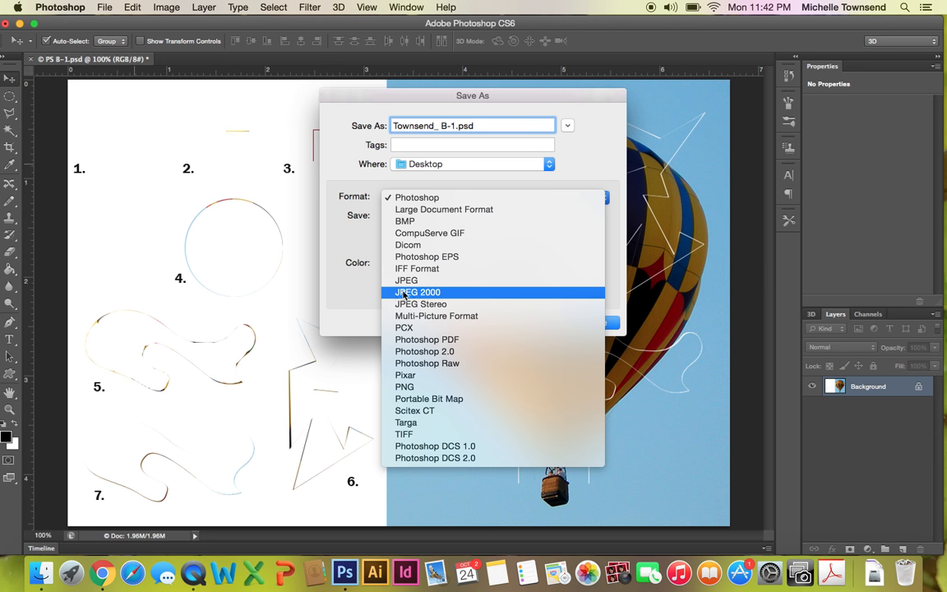
pyautogui.click(406, 279)
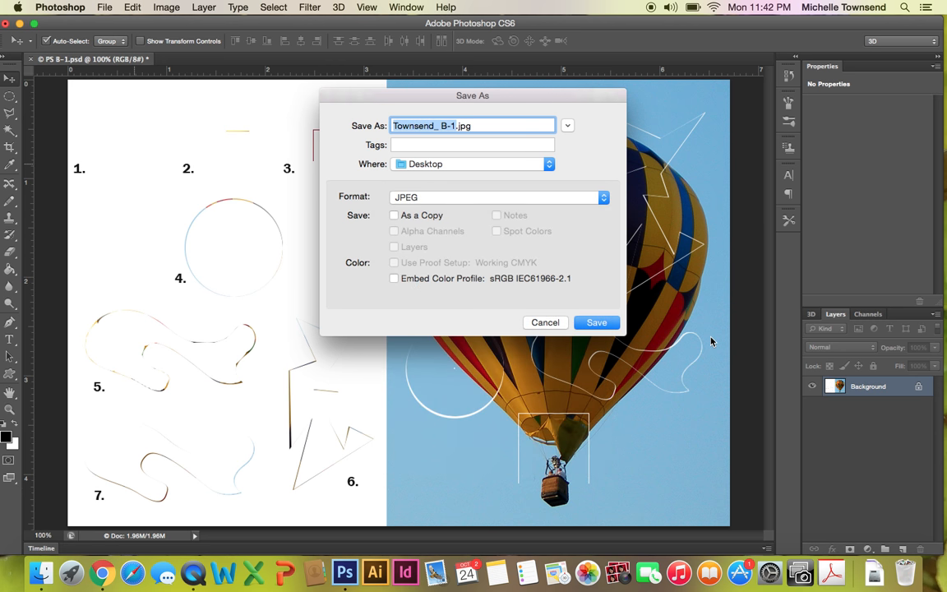
pyautogui.click(595, 322)
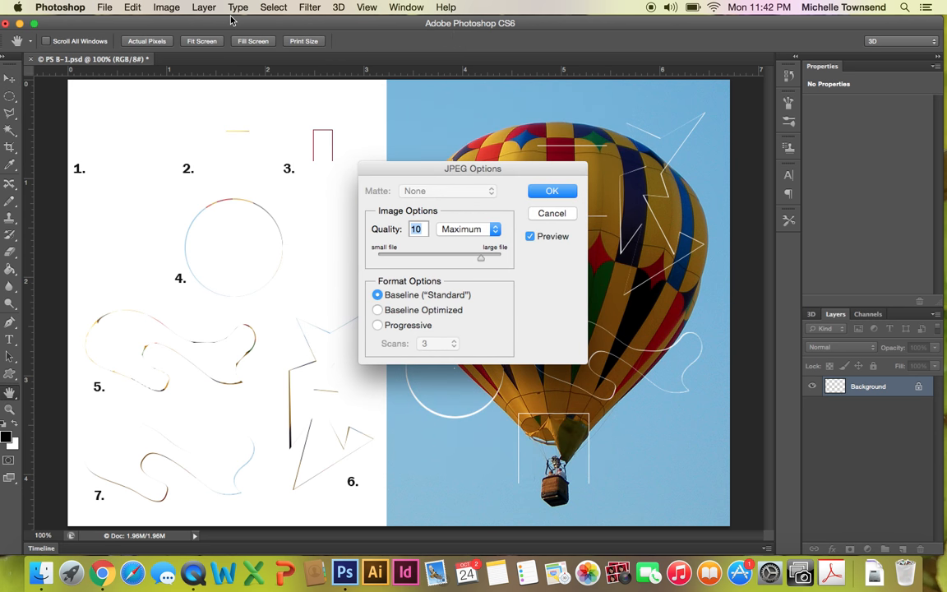